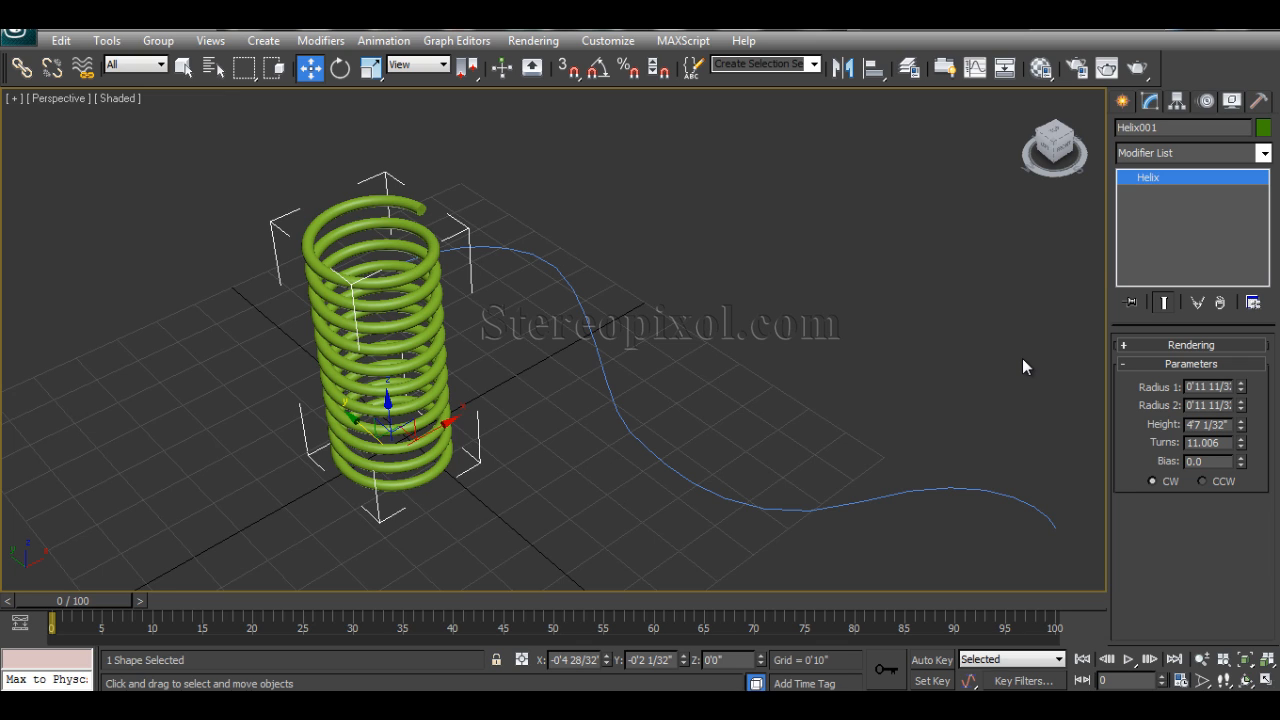
mouse_move(1032, 367)
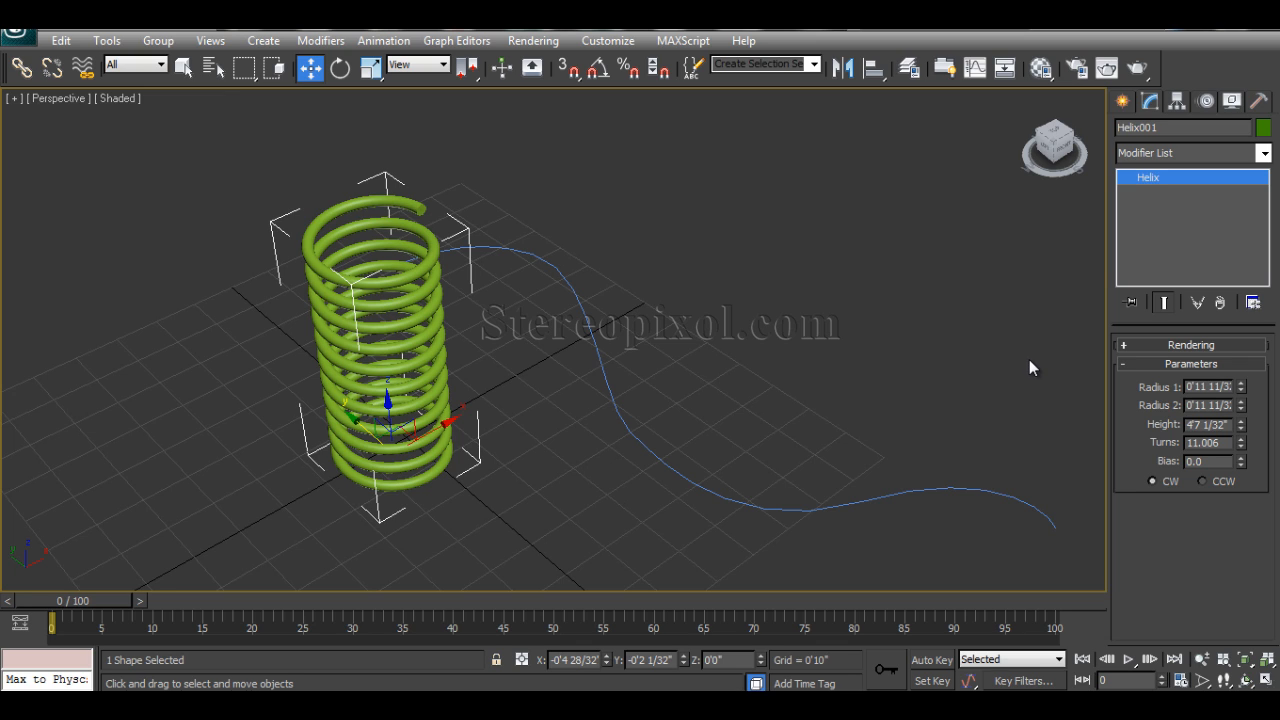
mouse_move(1037, 364)
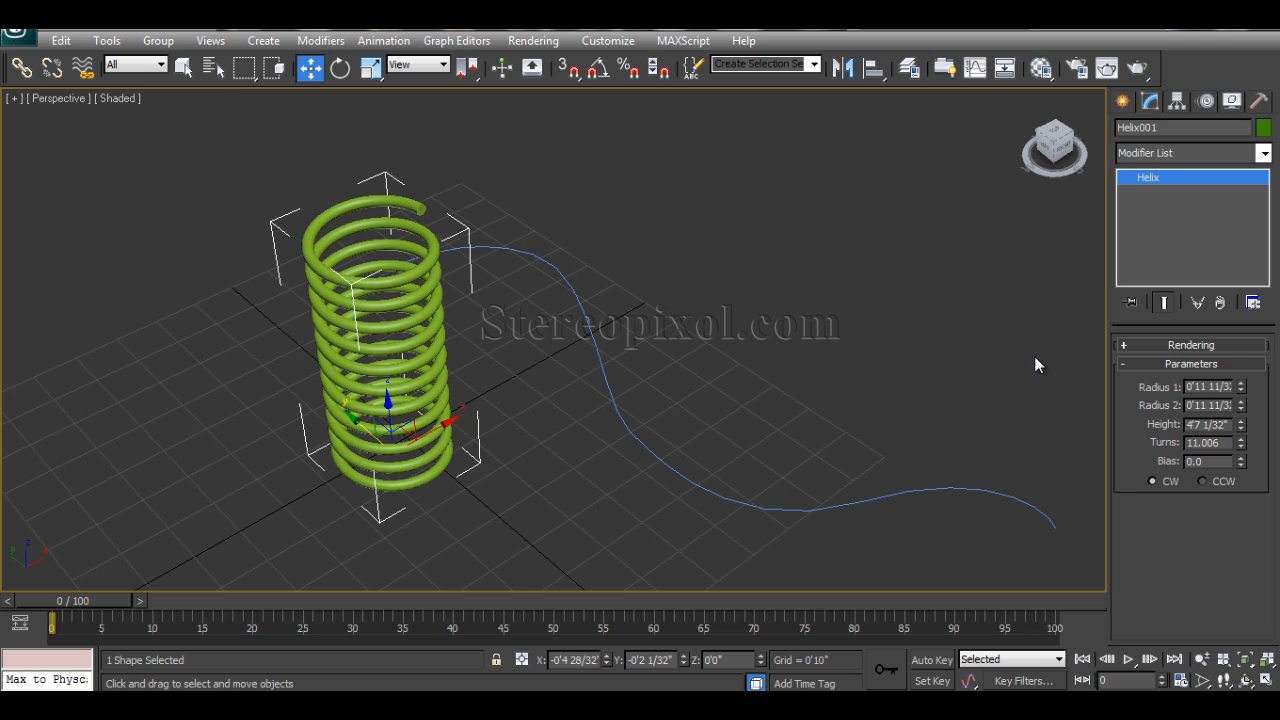
mouse_move(1045, 362)
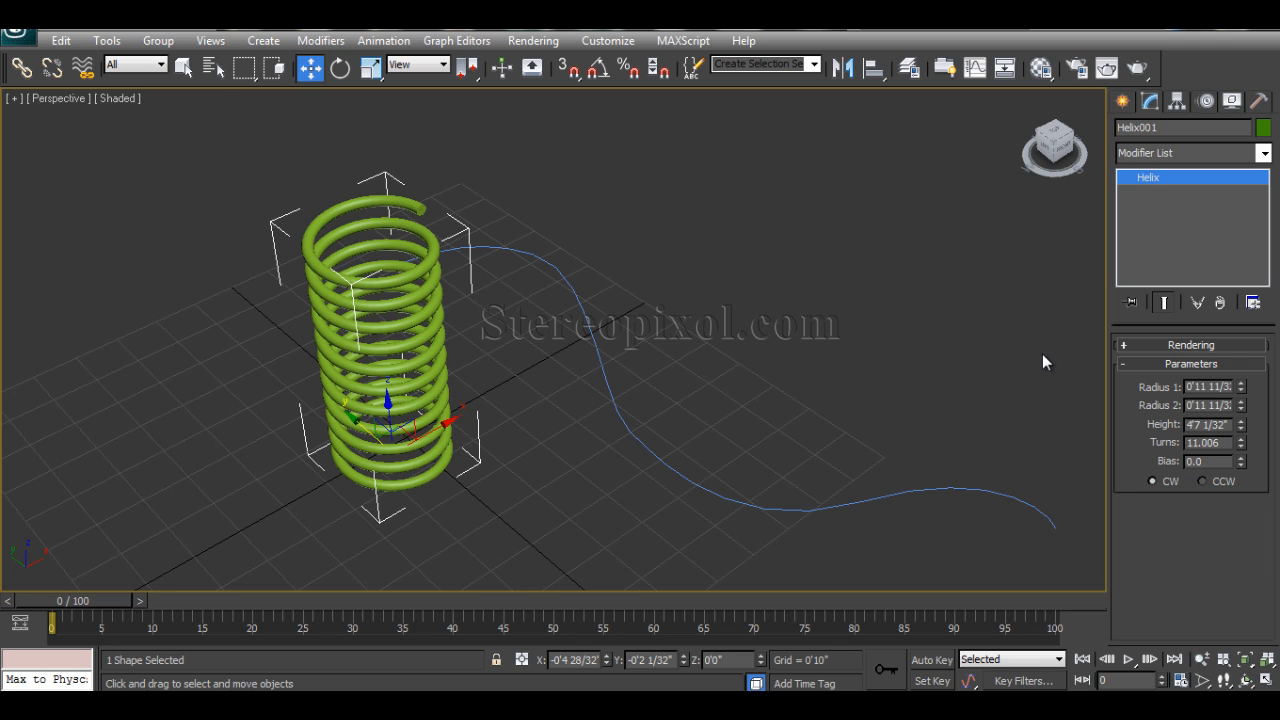
mouse_move(1048, 374)
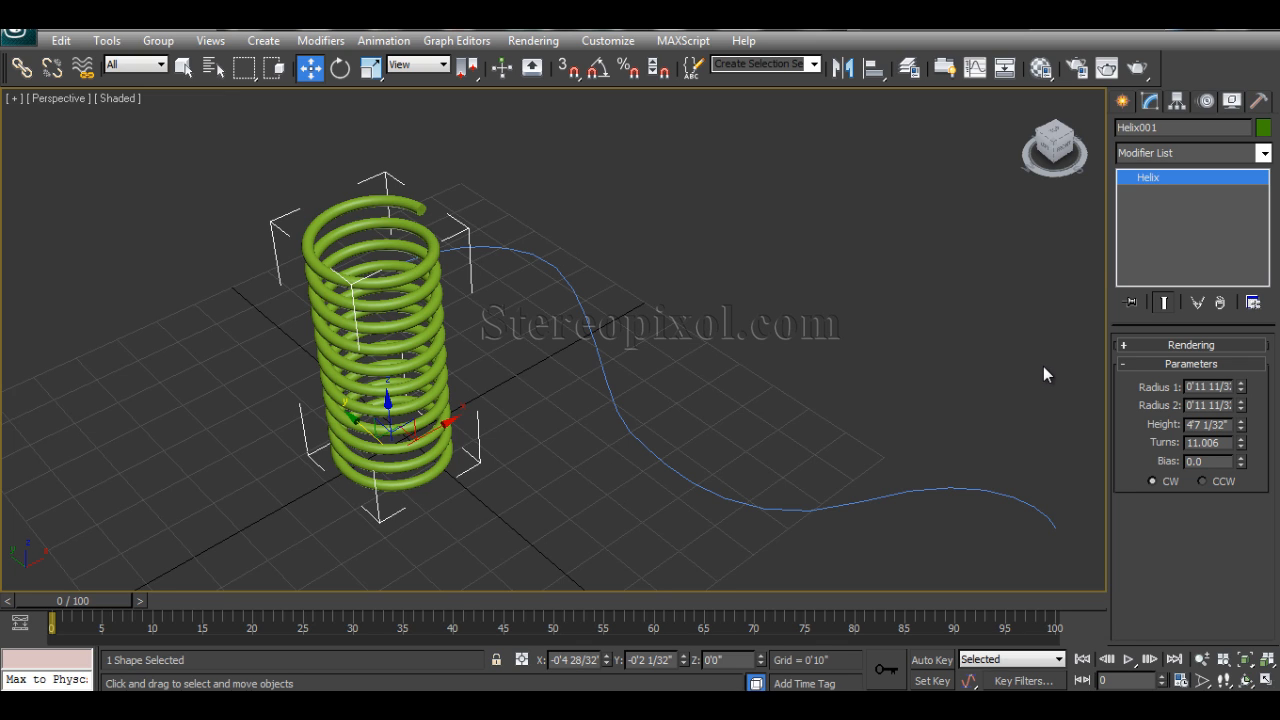
mouse_move(970, 401)
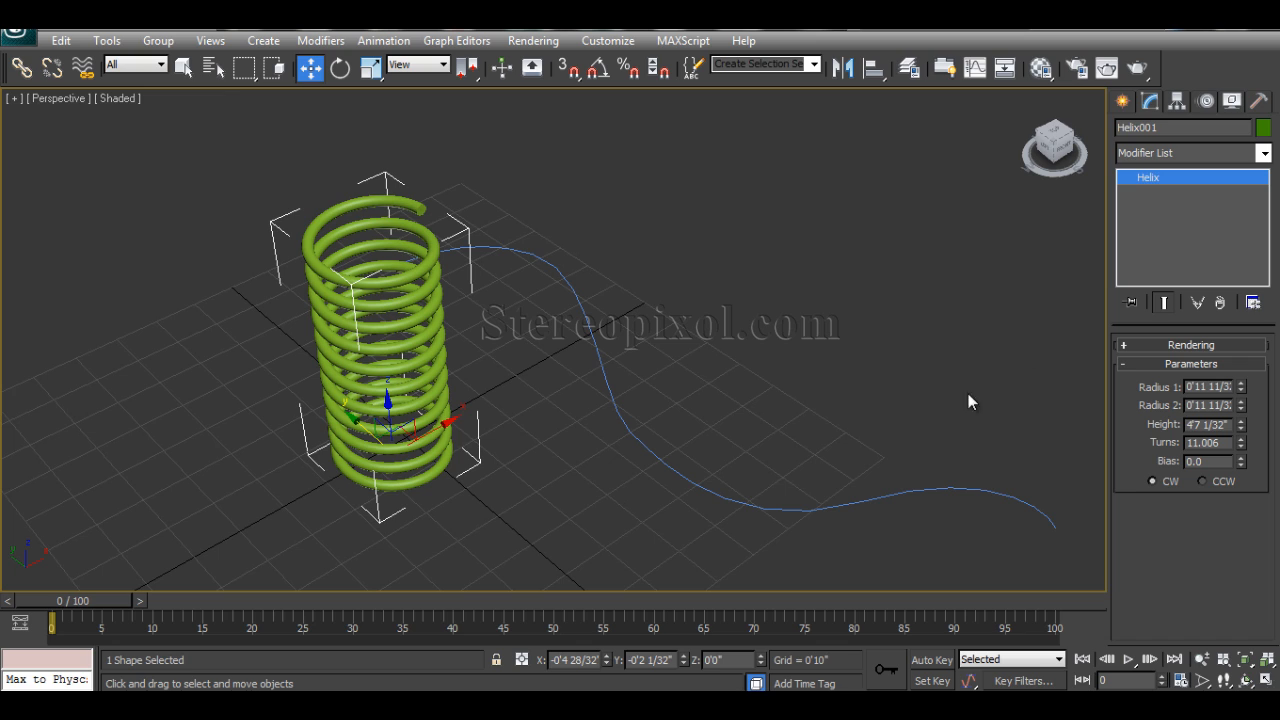
mouse_move(910, 400)
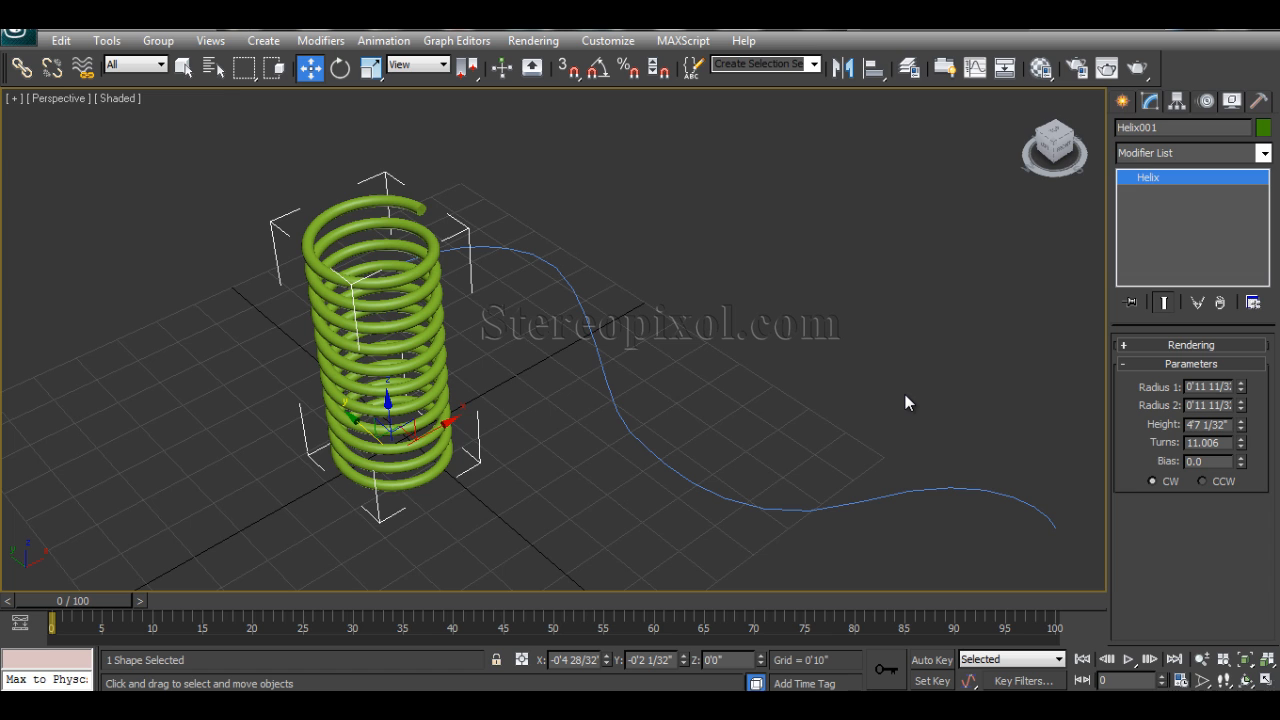
mouse_move(847, 438)
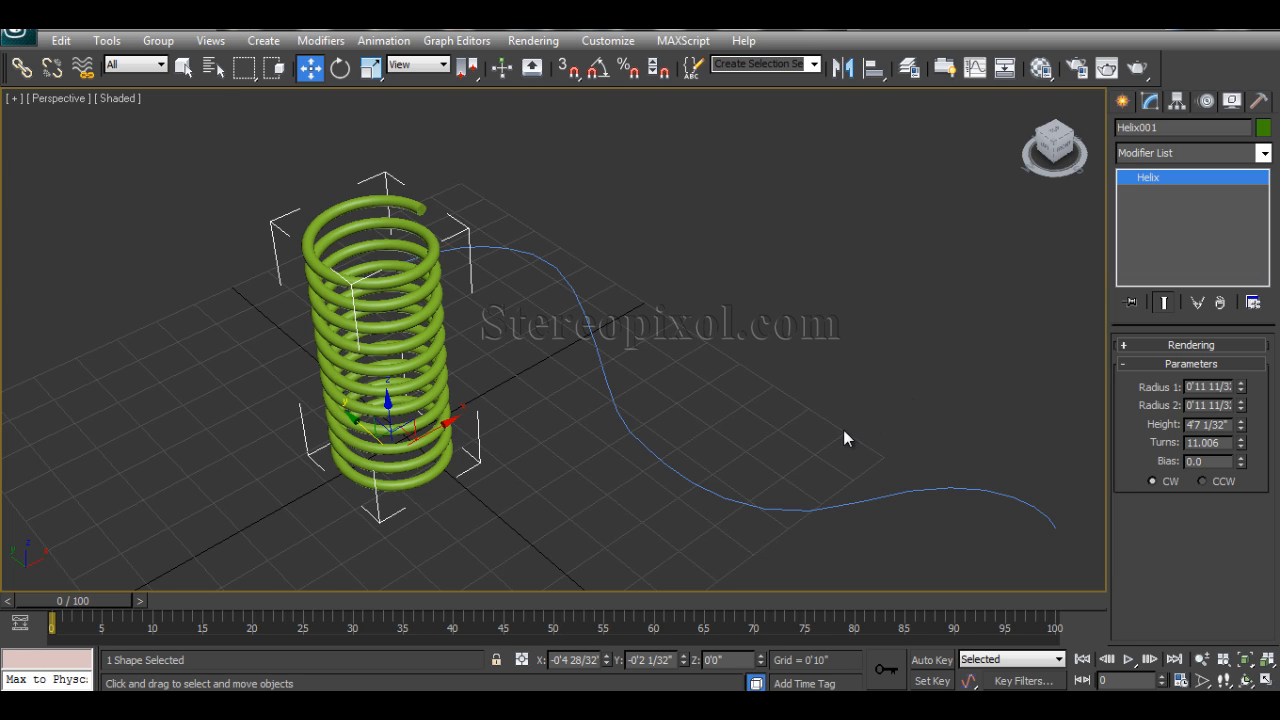
mouse_move(462, 530)
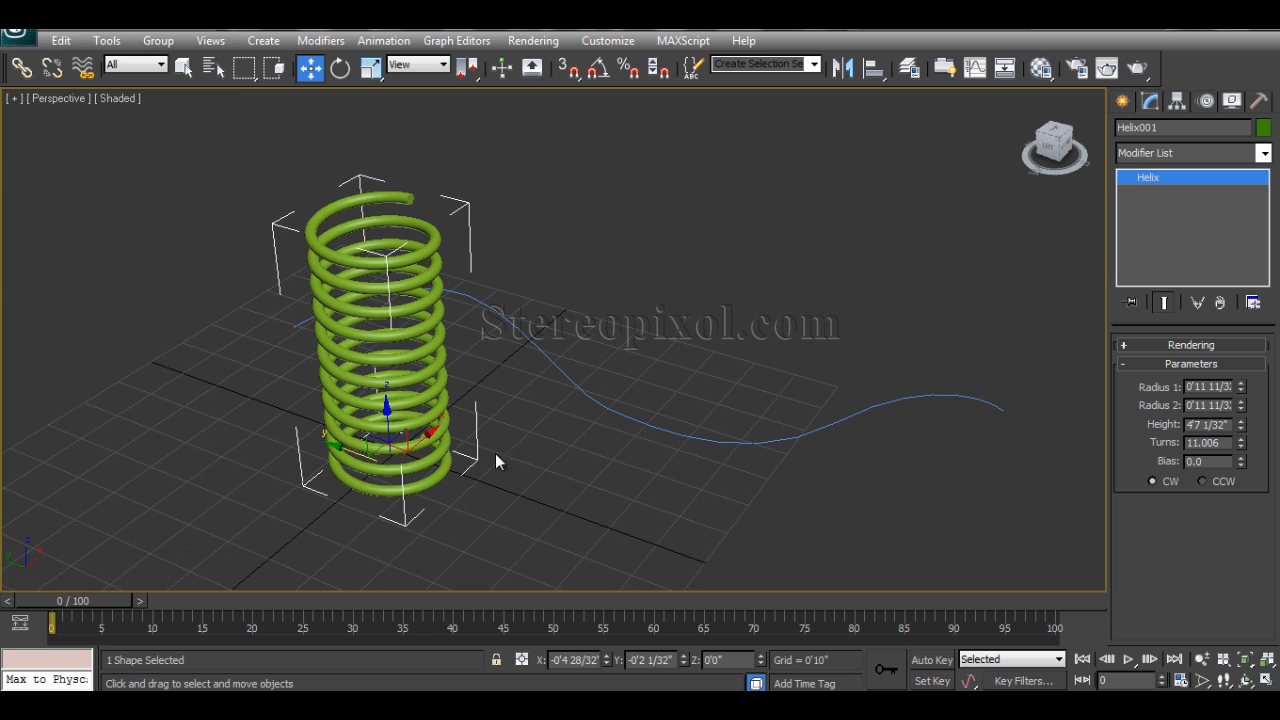
mouse_move(1163, 405)
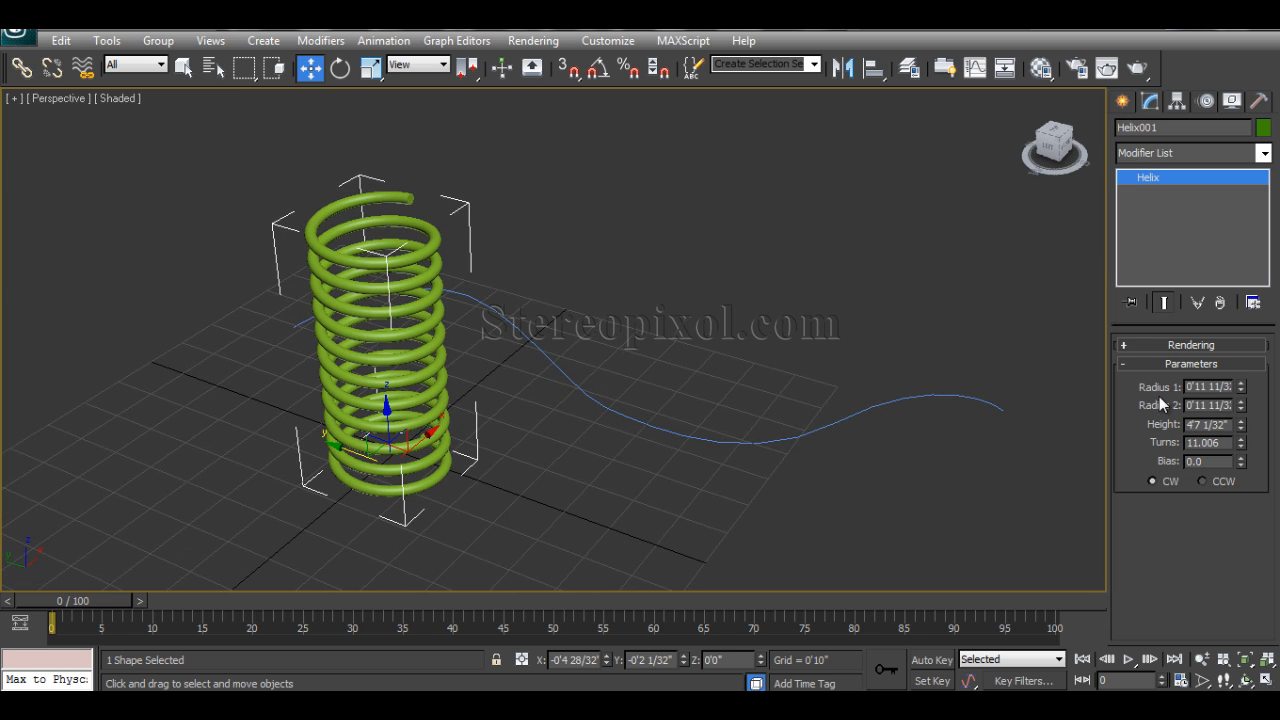
Apply the PathDeform (WSM) world-space modifier to the green helix spring.
click(1191, 344)
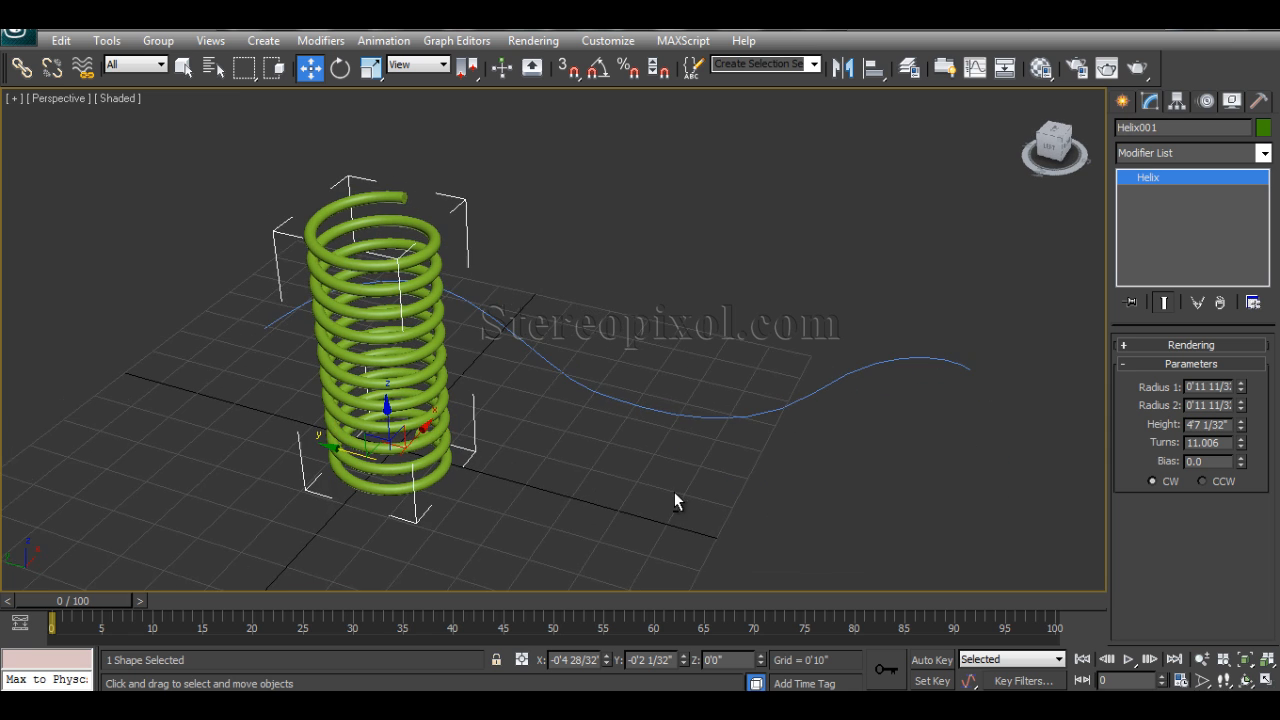
drag(675, 500, 428, 540)
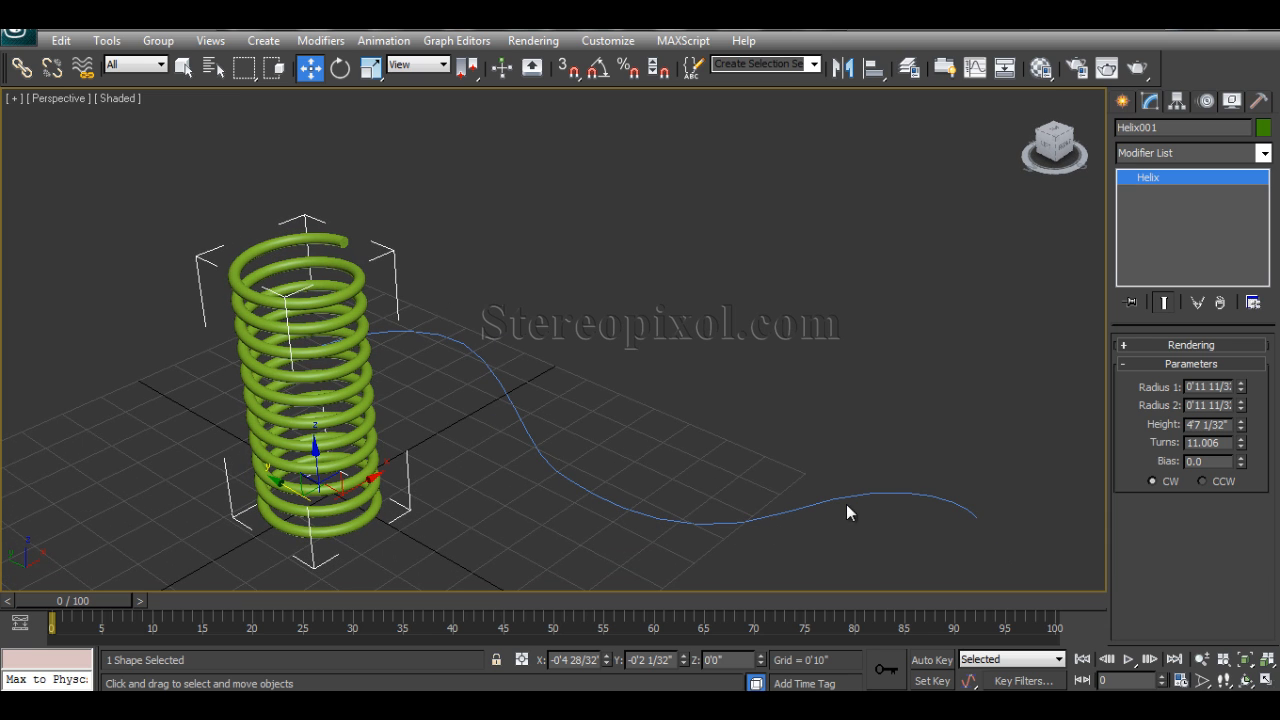
mouse_move(413, 332)
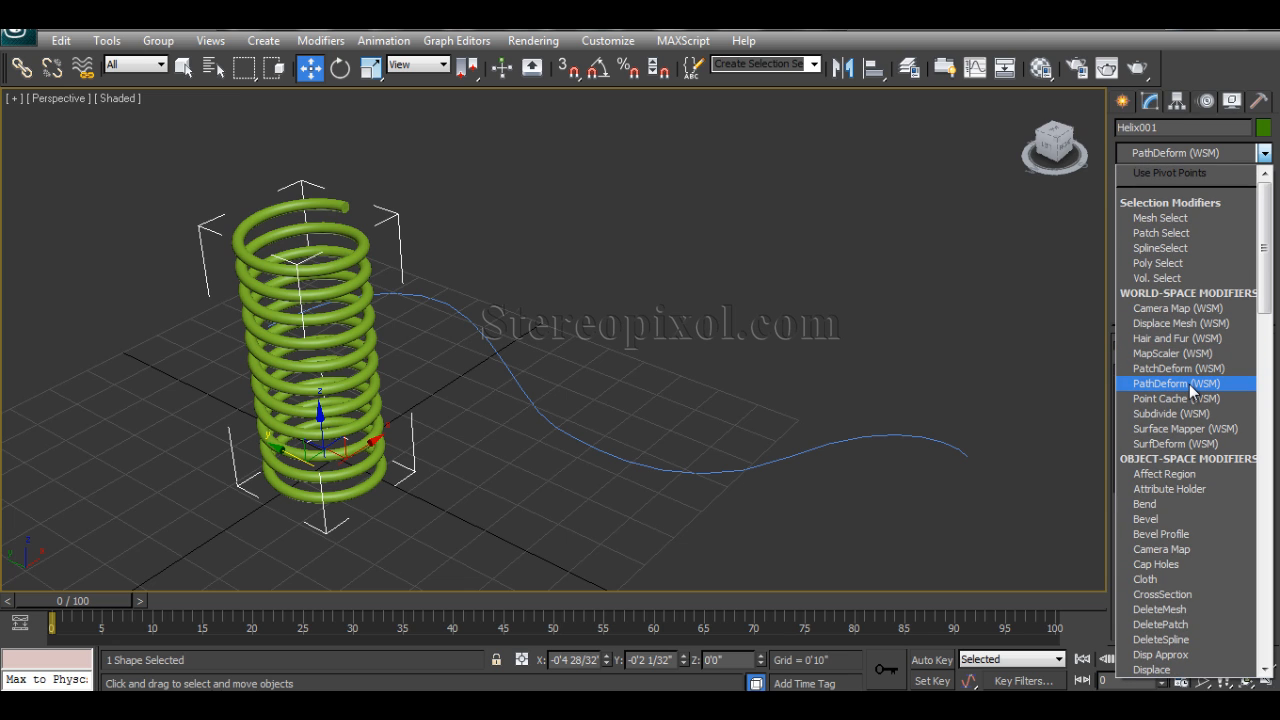
click(1175, 383)
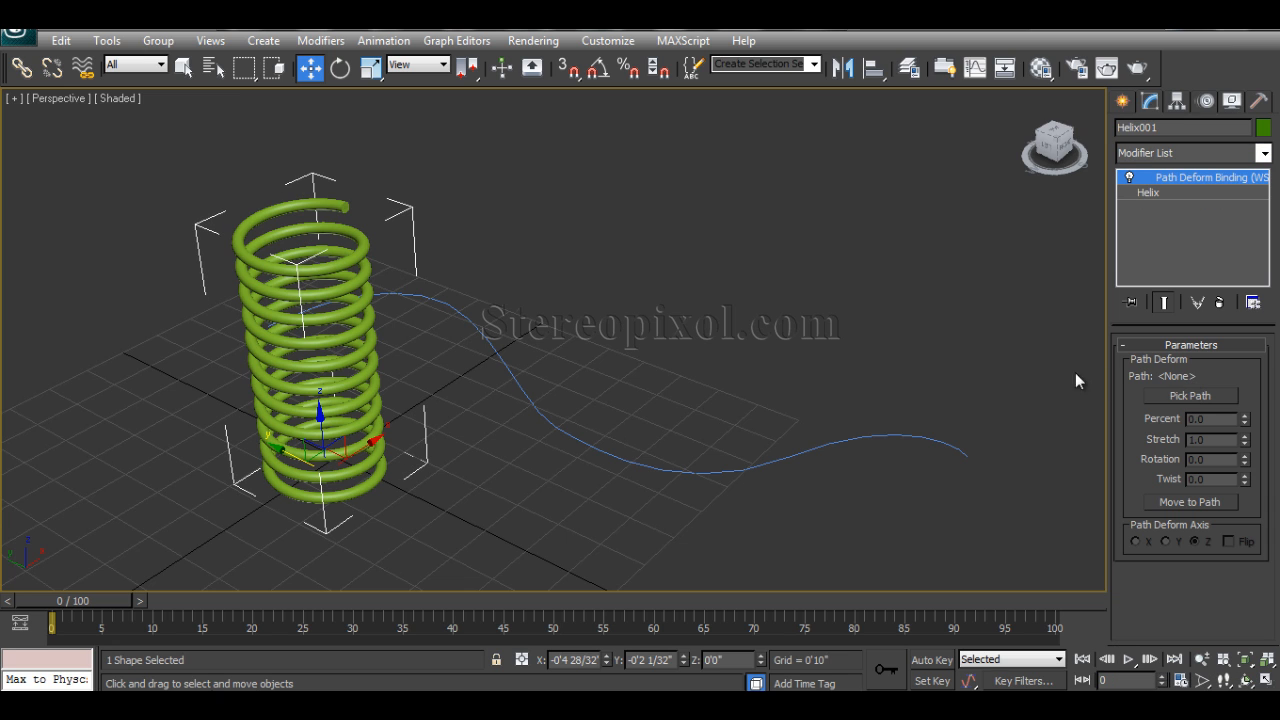
mouse_move(583, 338)
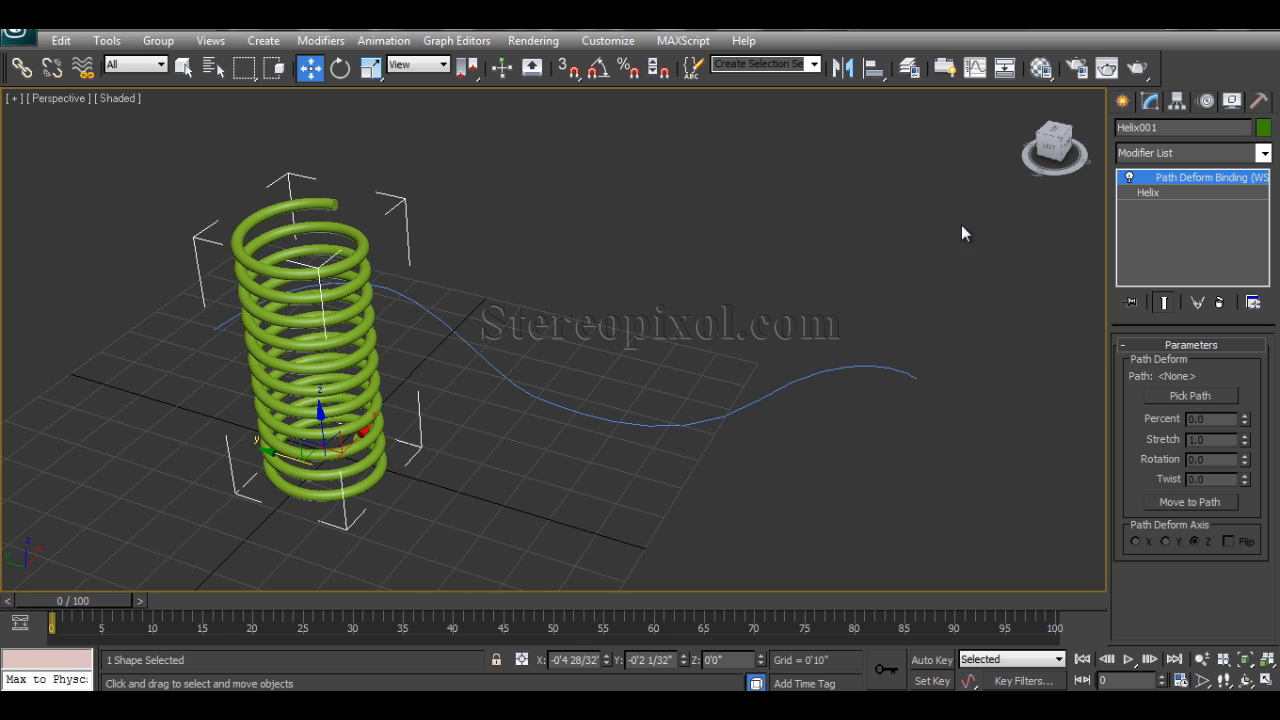
mouse_move(1199, 197)
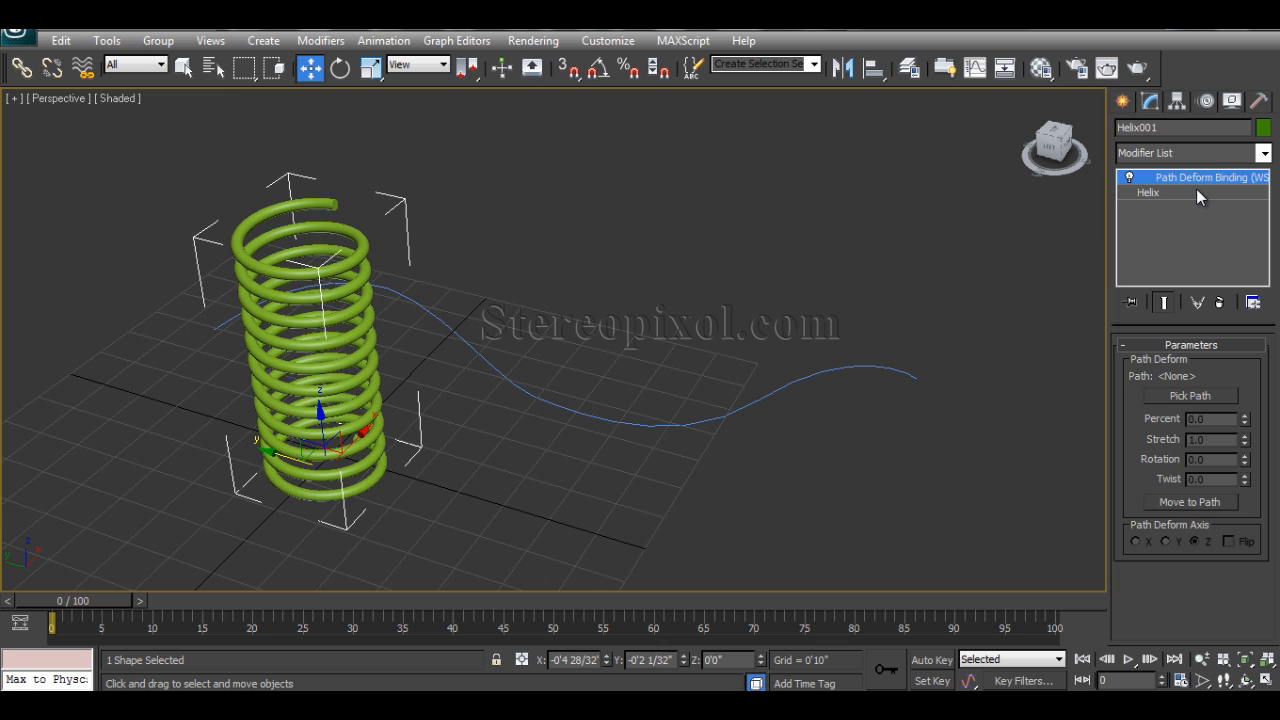
mouse_move(1245, 373)
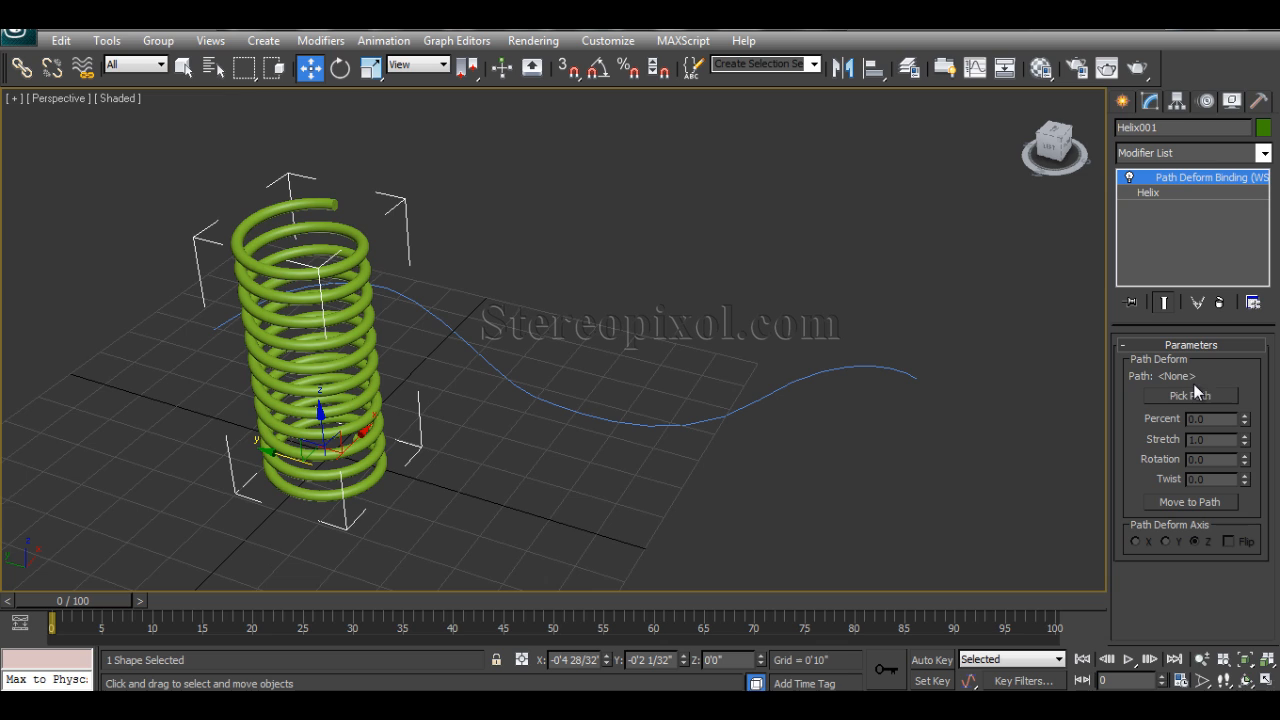
mouse_move(435, 367)
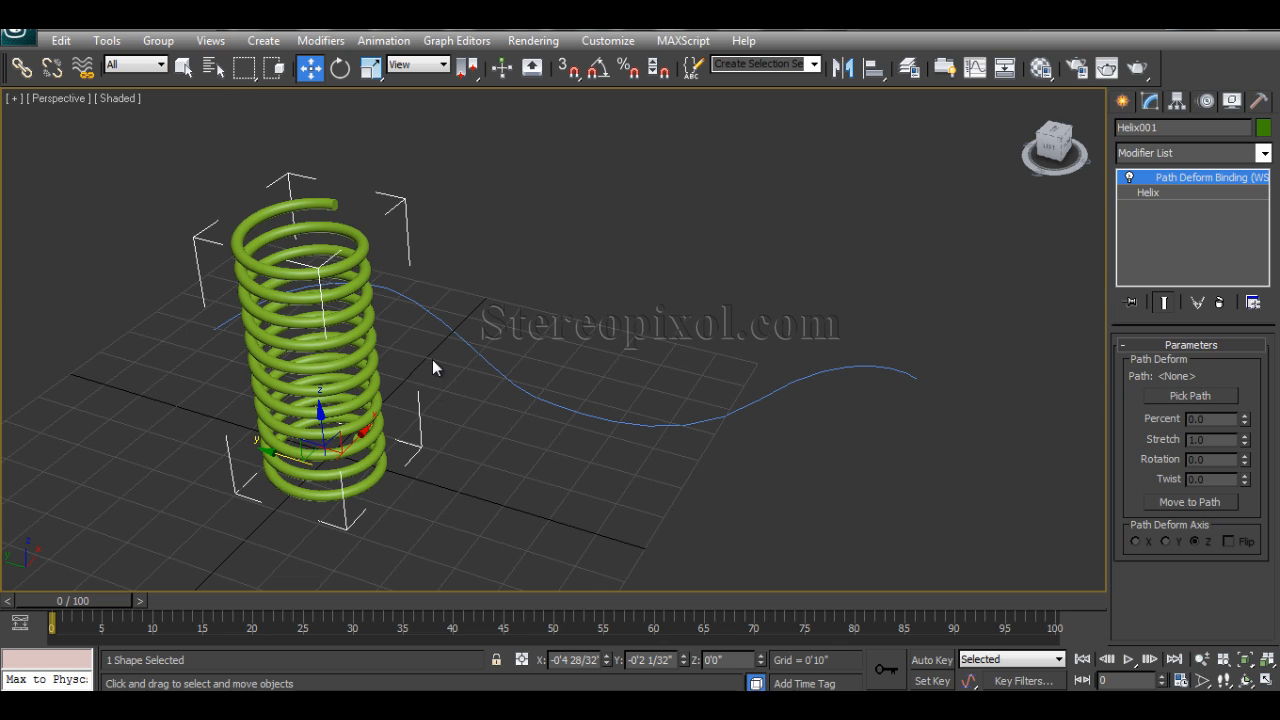
mouse_move(533, 393)
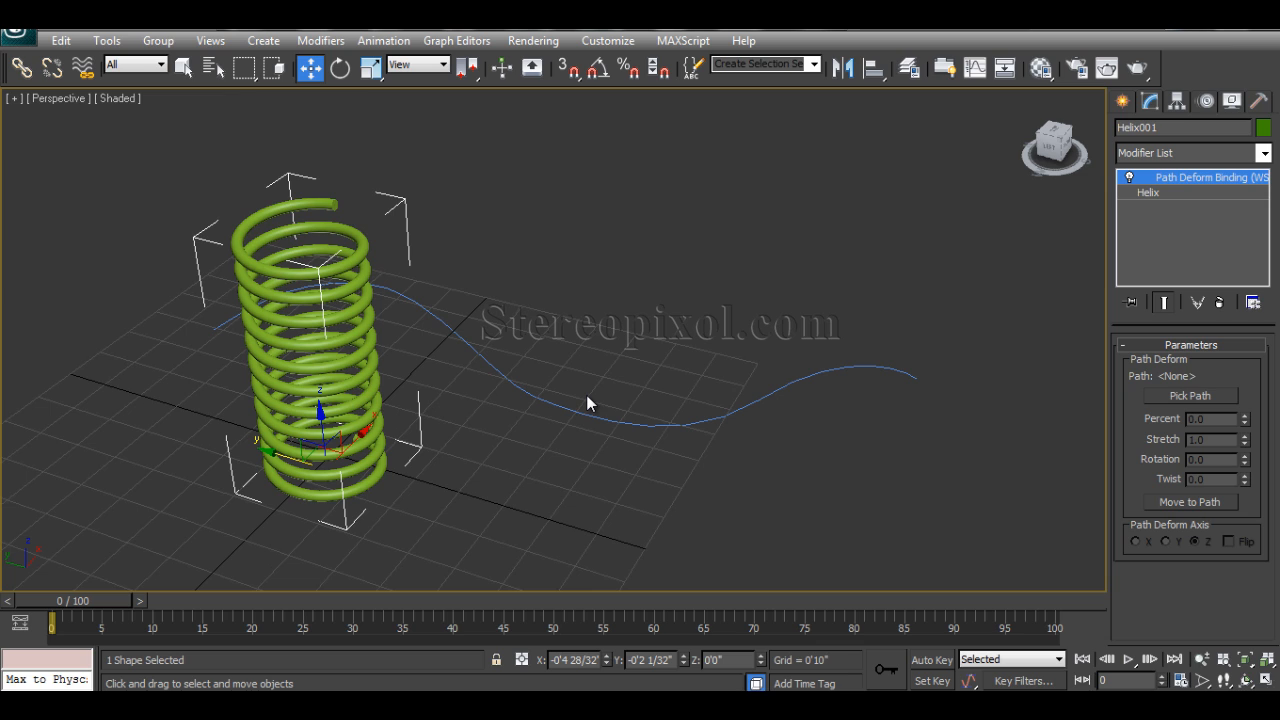
mouse_move(316, 318)
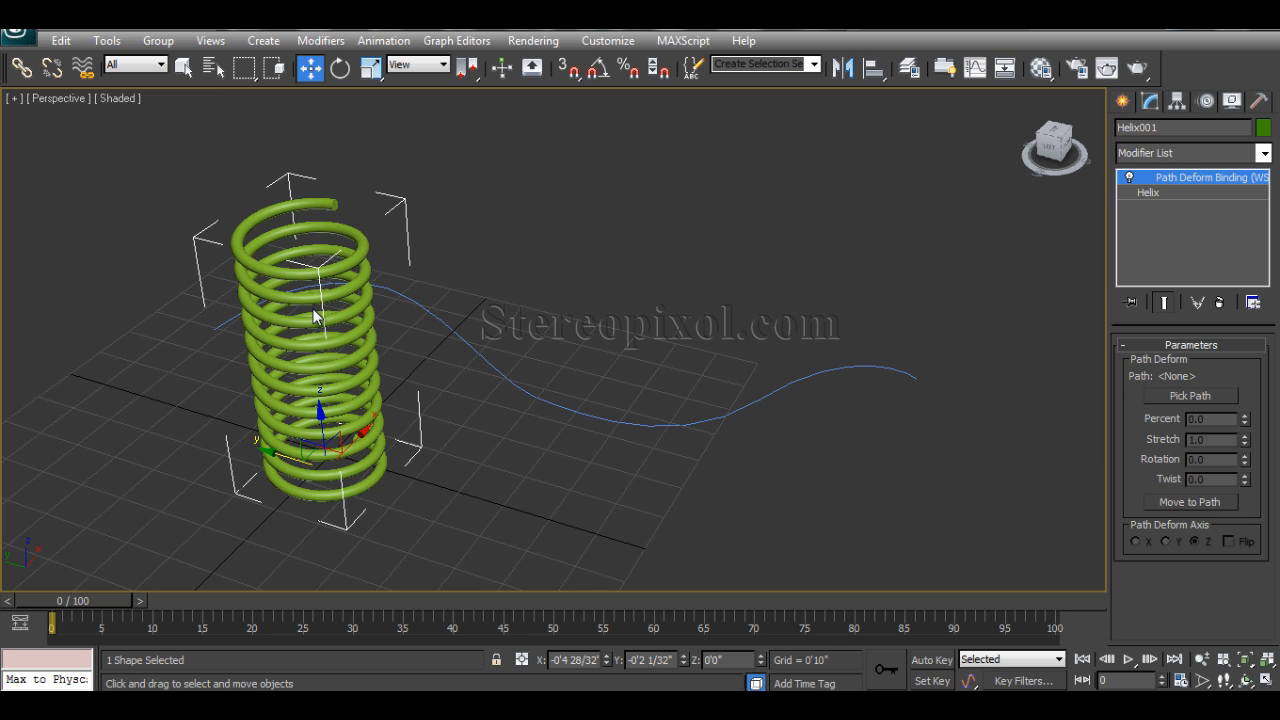
mouse_move(560, 409)
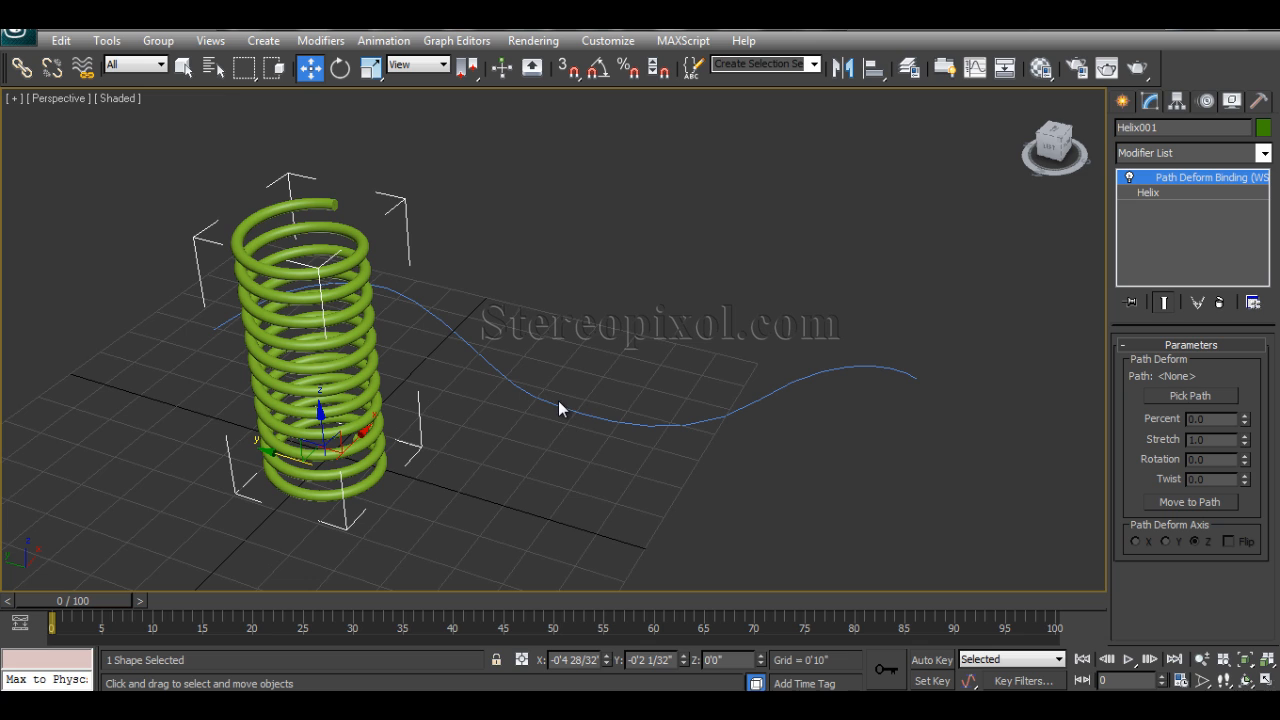
Pick Line001 as the spring's deformation path and orbit to inspect the bend.
click(1190, 396)
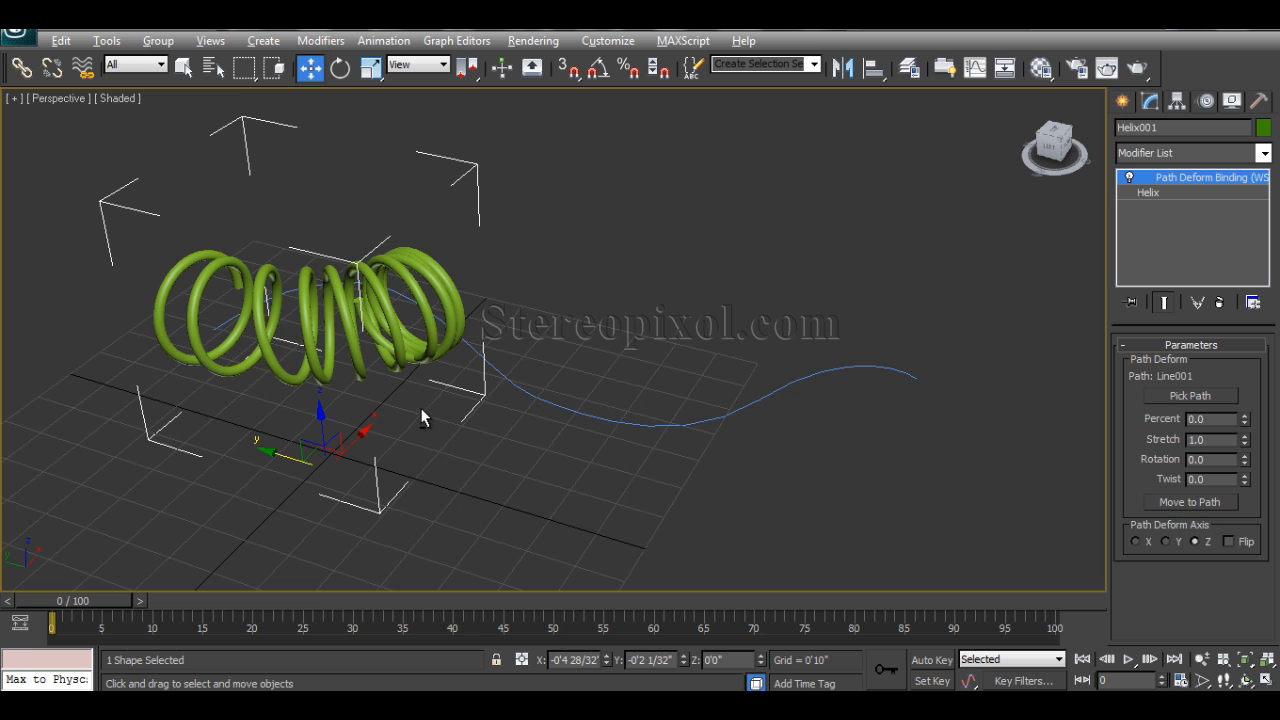
drag(420, 417, 443, 447)
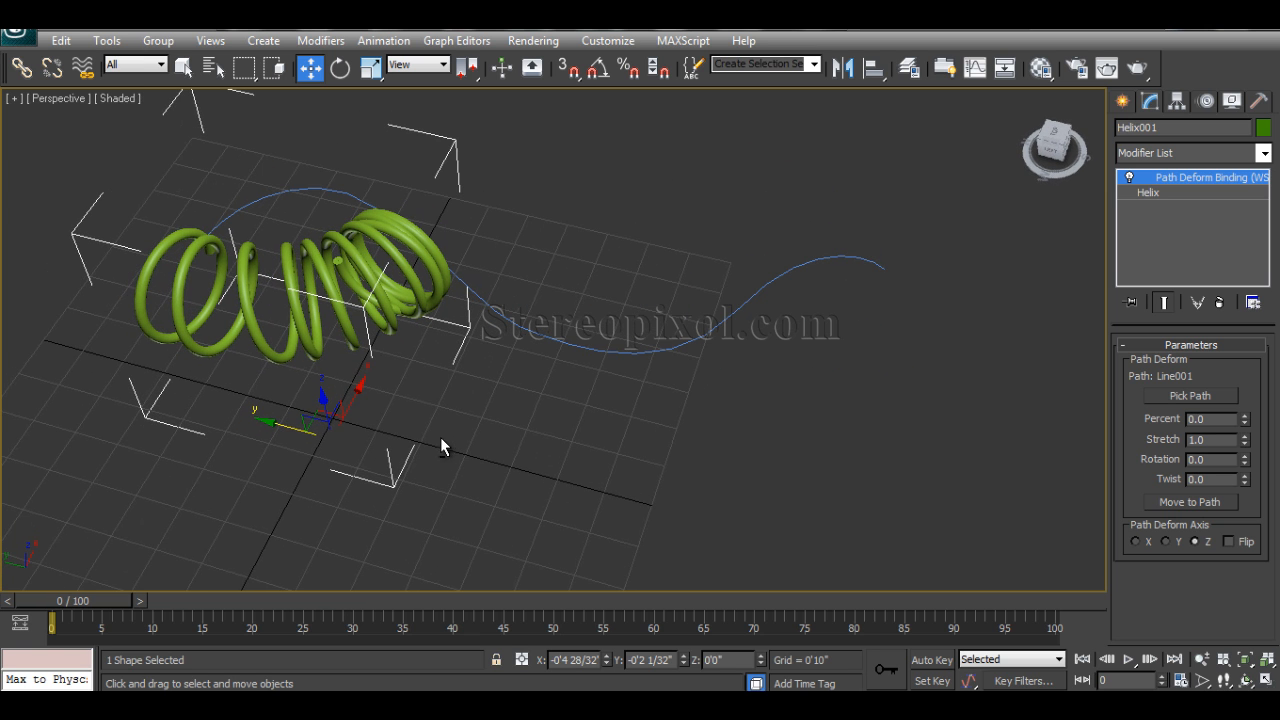
mouse_move(505, 403)
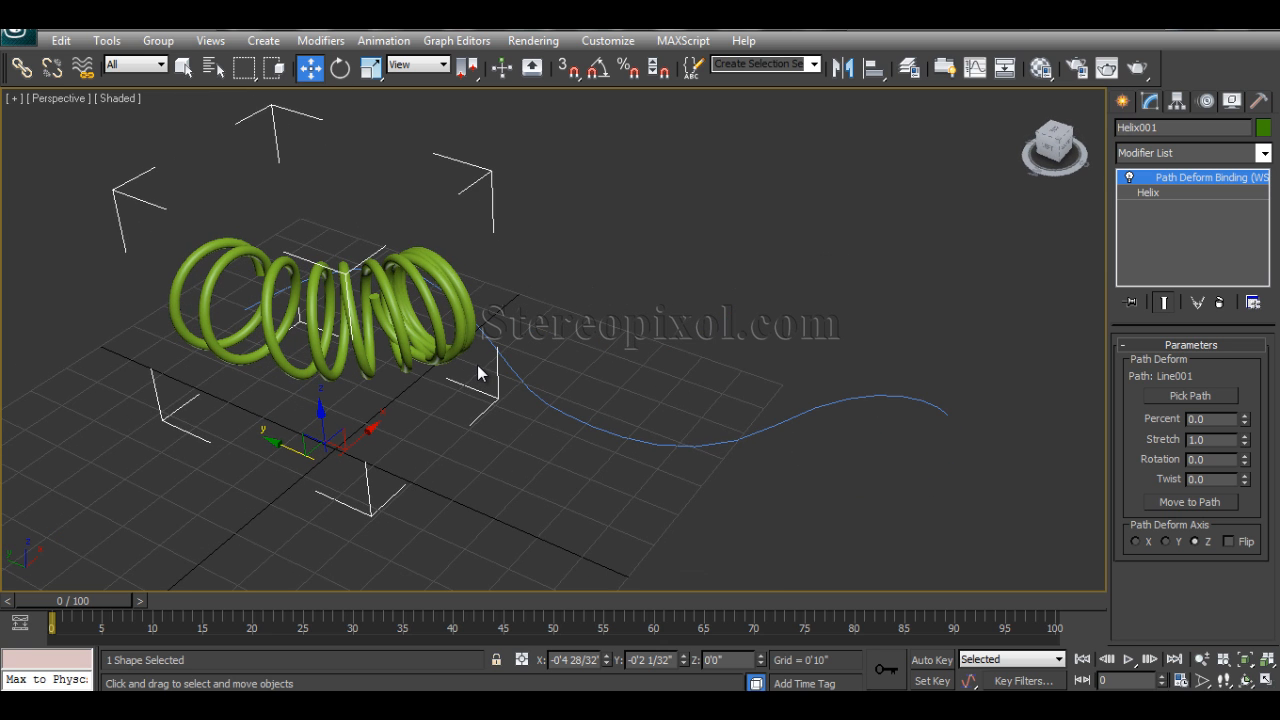
mouse_move(590, 403)
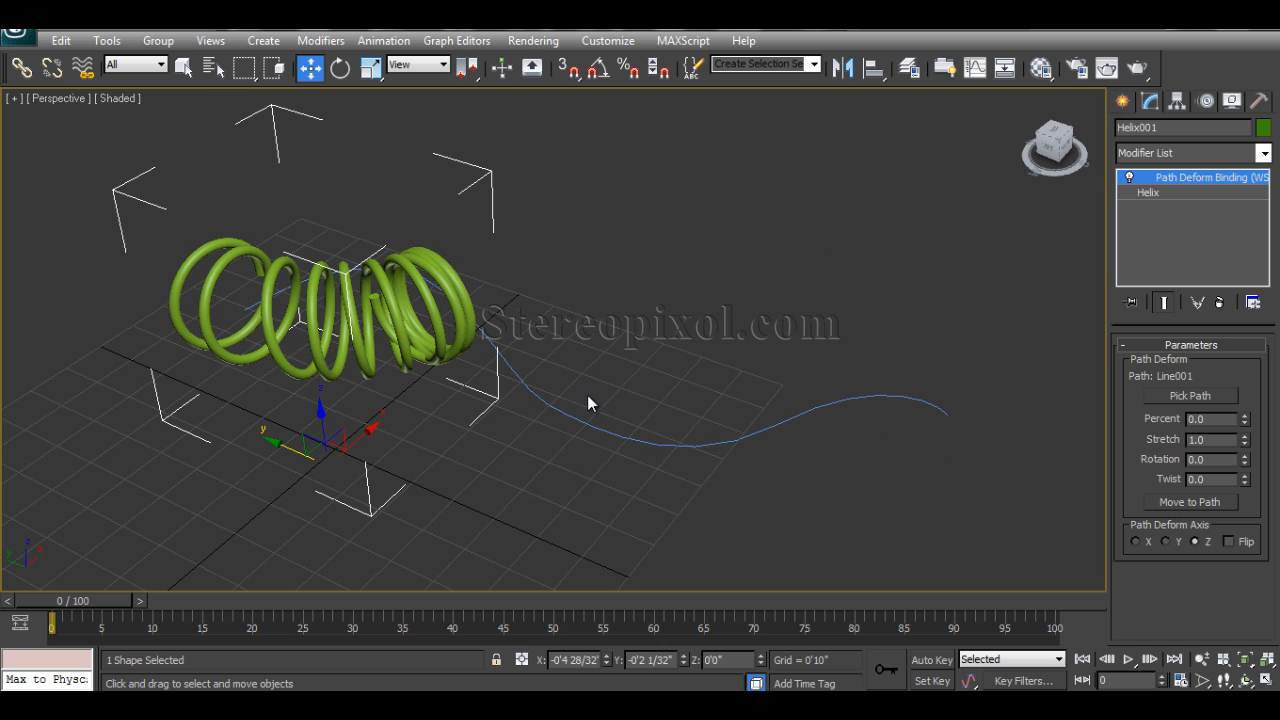
mouse_move(1165, 502)
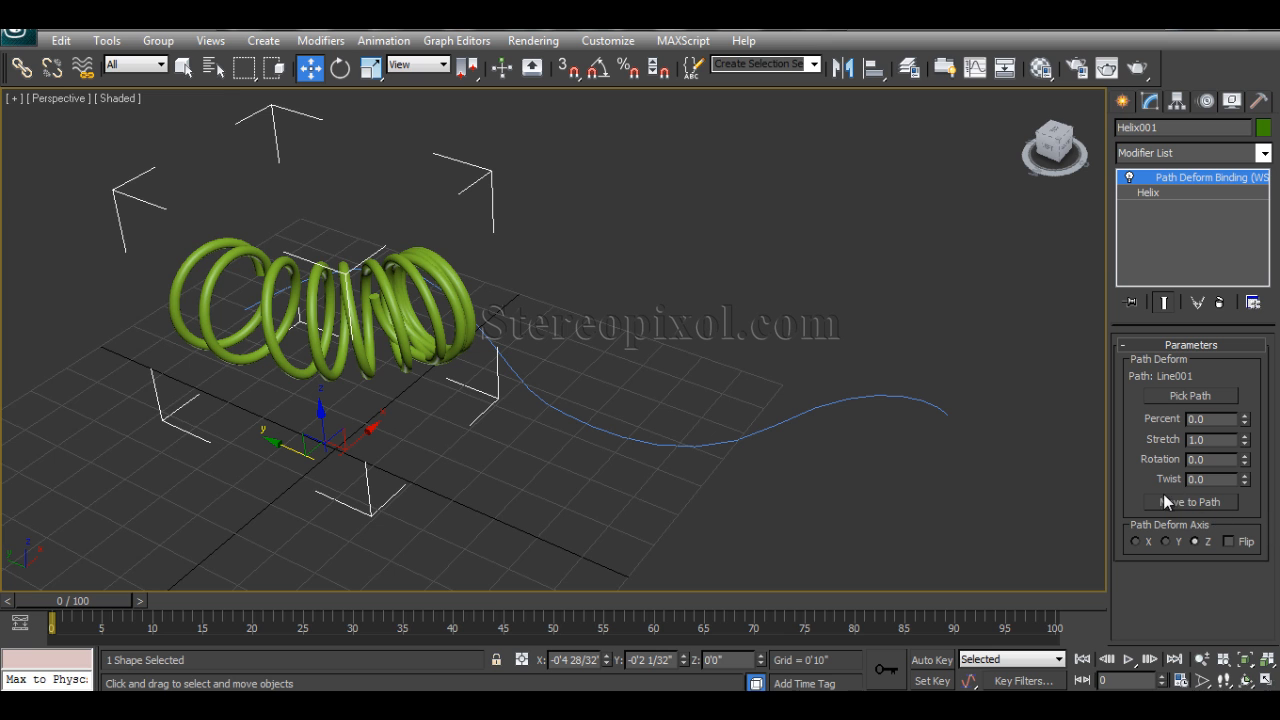
mouse_move(1175, 507)
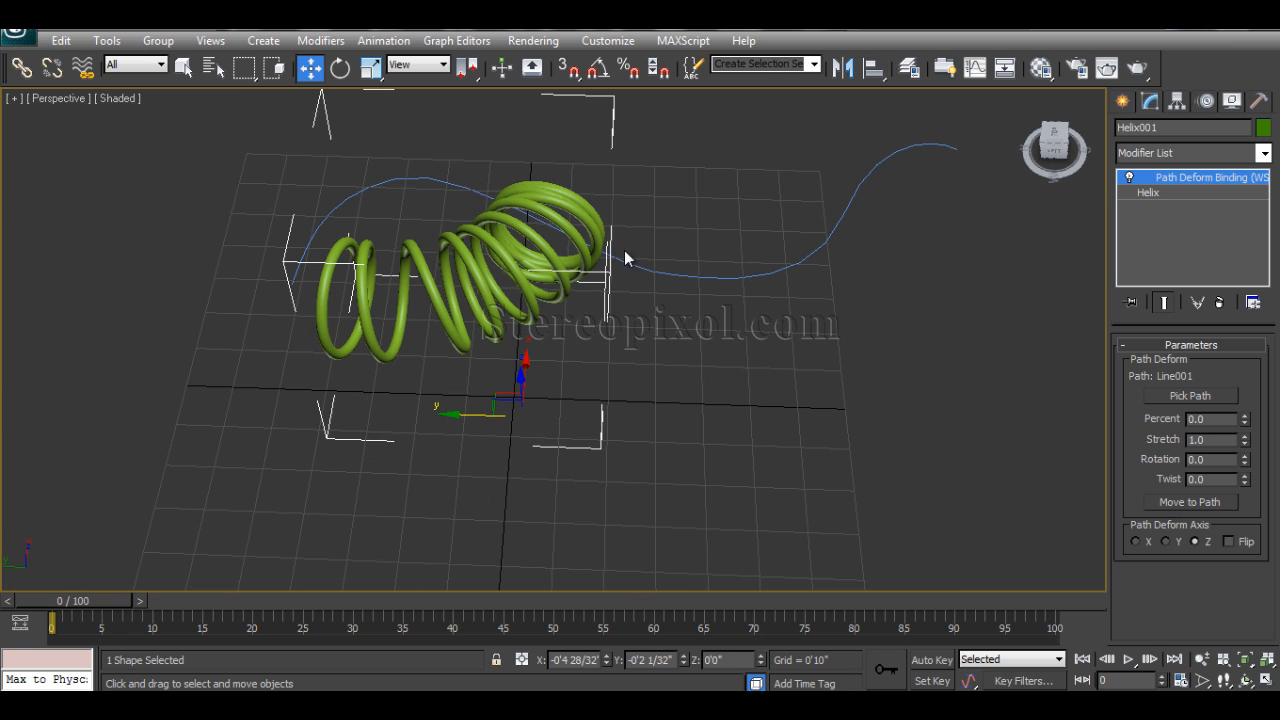
Move the spring onto the start of Line001 with Move to Path.
click(1190, 501)
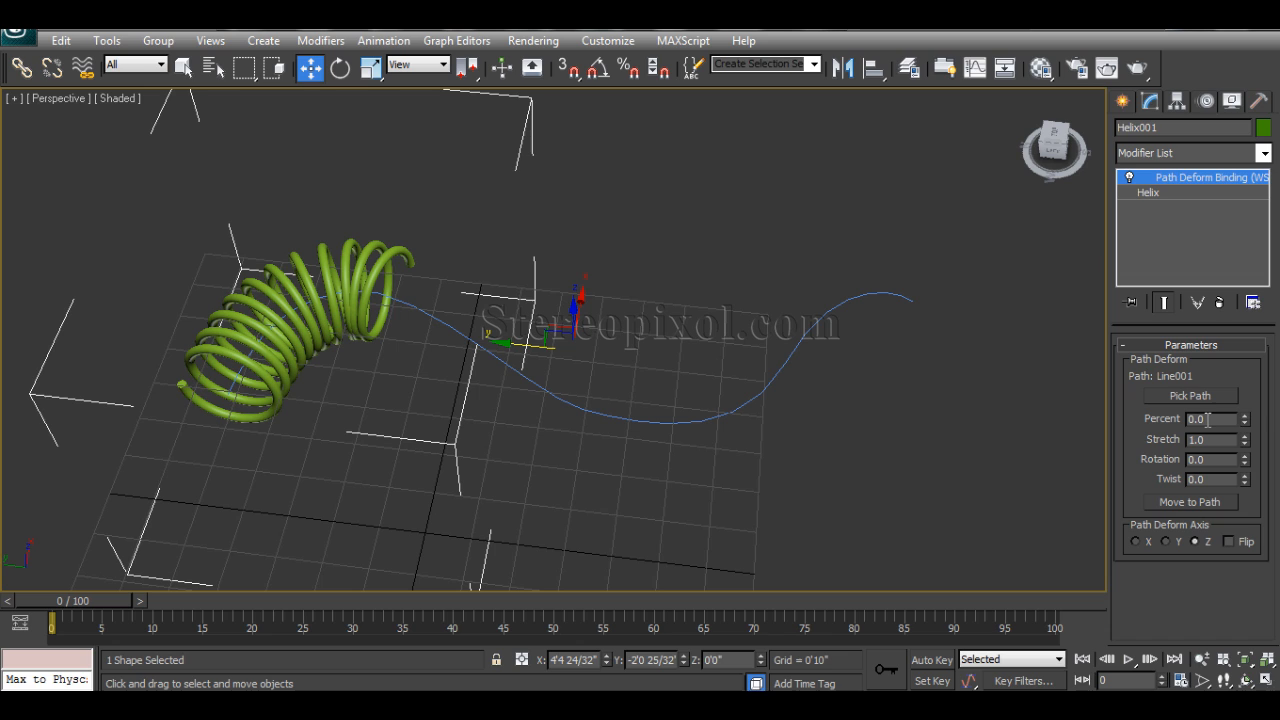
mouse_move(1245, 425)
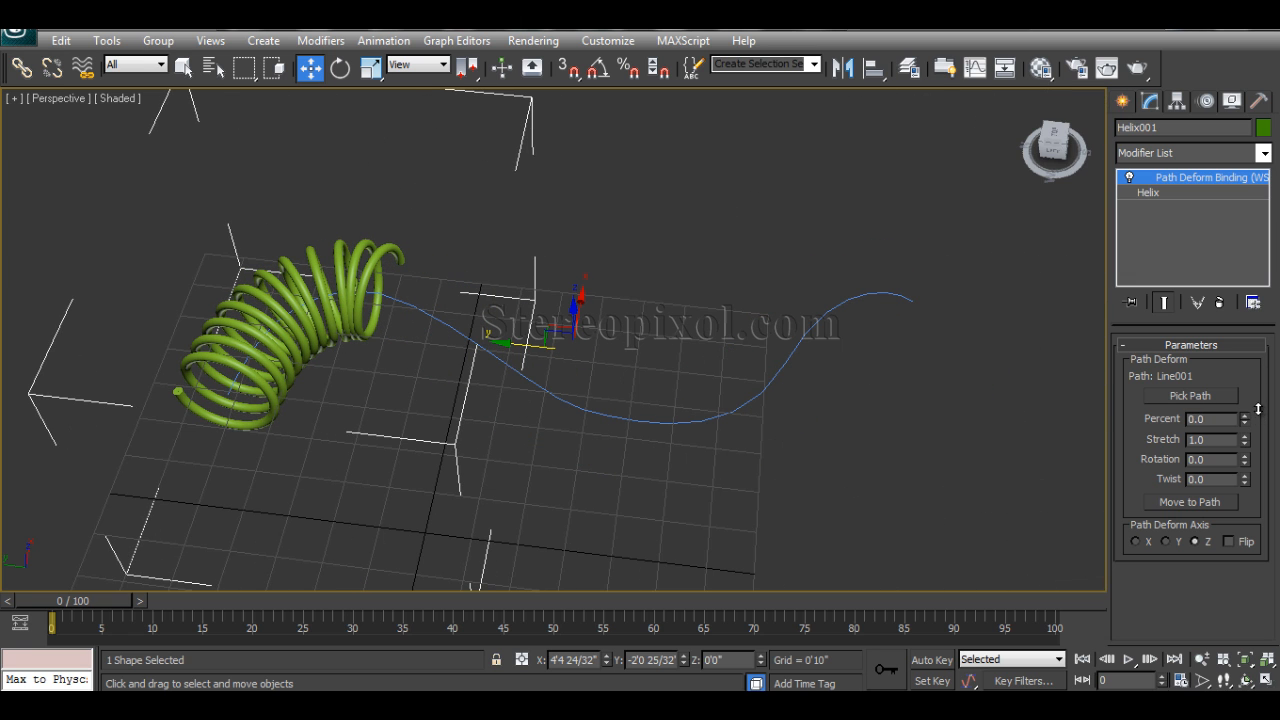
click(1213, 418)
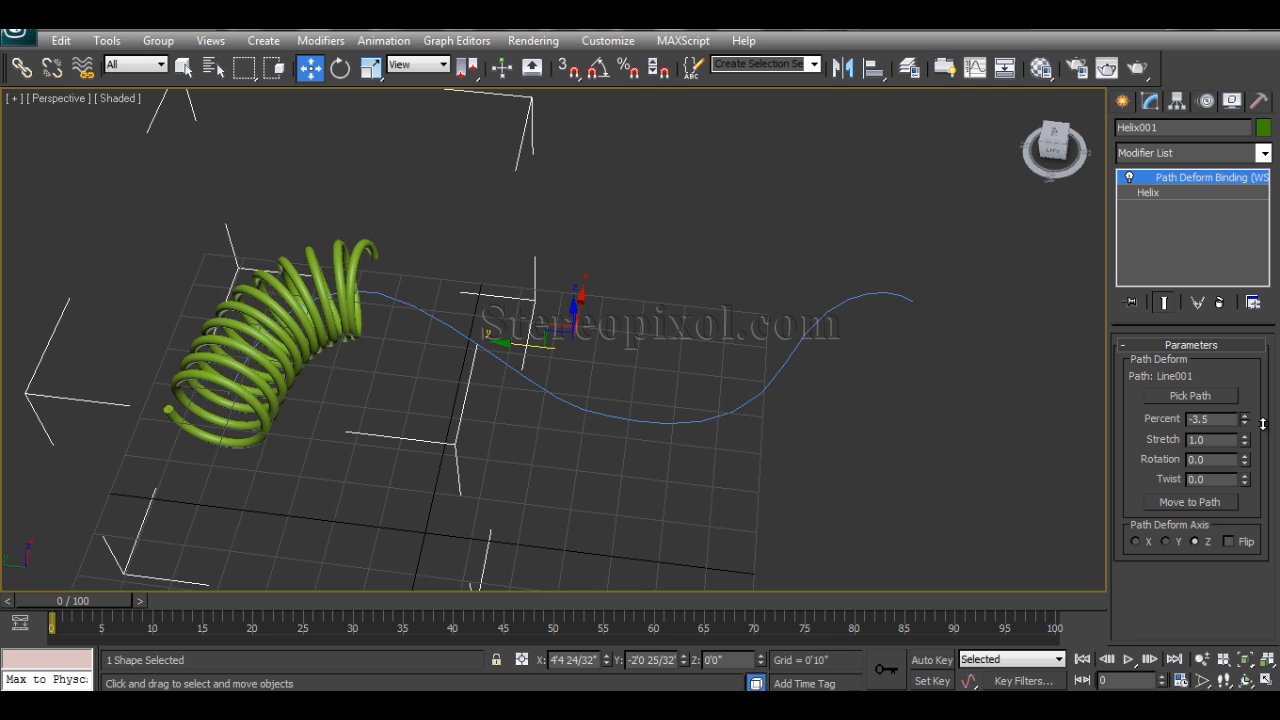
click(1245, 415)
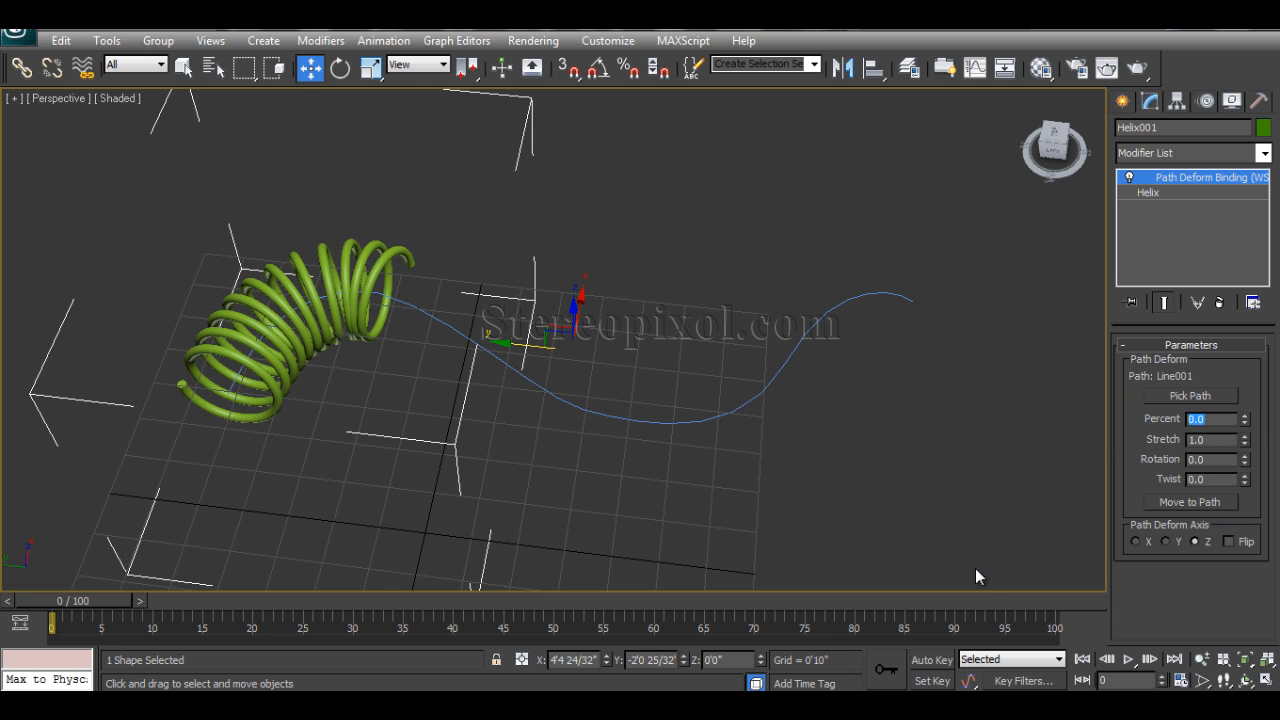
mouse_move(310, 427)
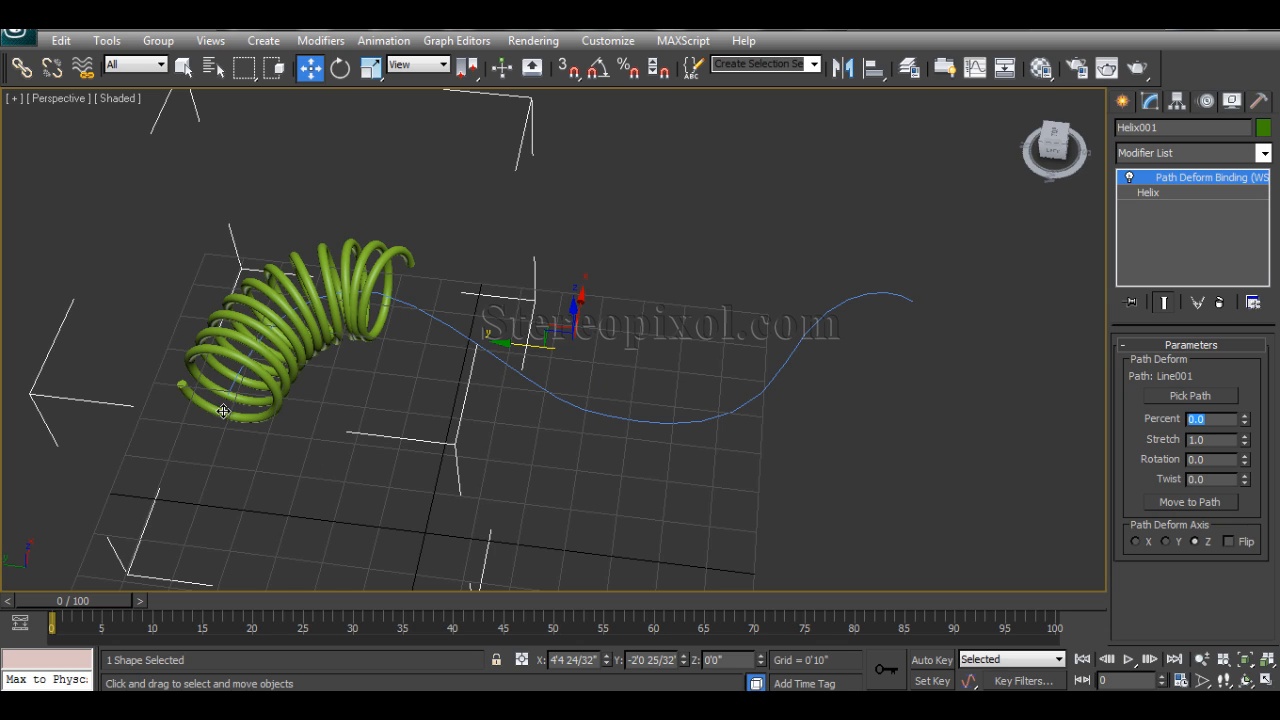
mouse_move(600, 434)
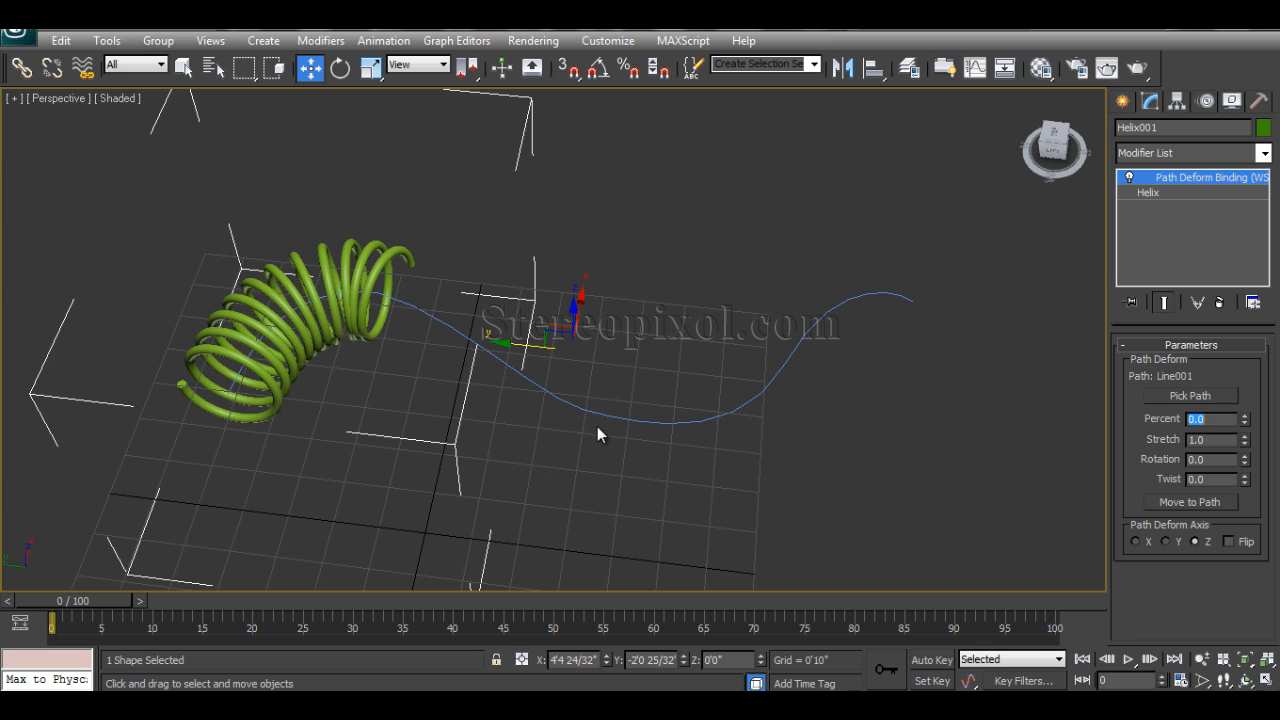
mouse_move(1247, 443)
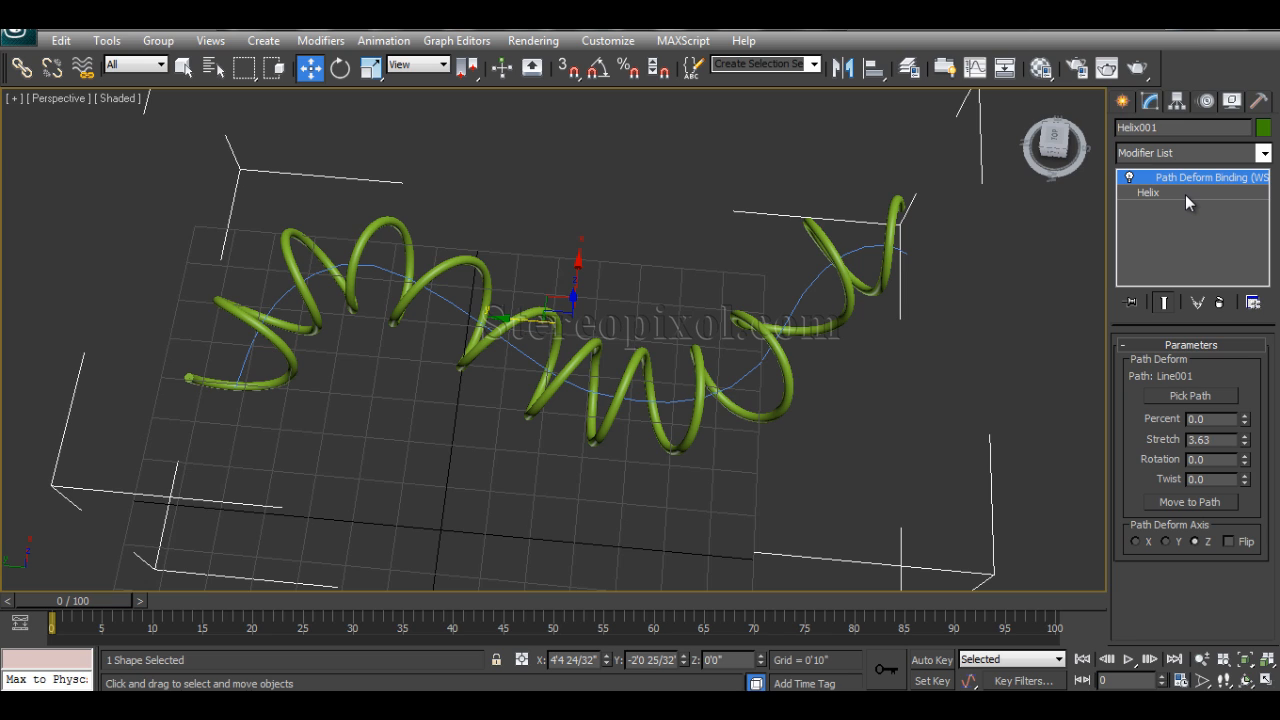
Raise the Helix Turns to about 33, then return to Path Deform Binding.
click(1148, 192)
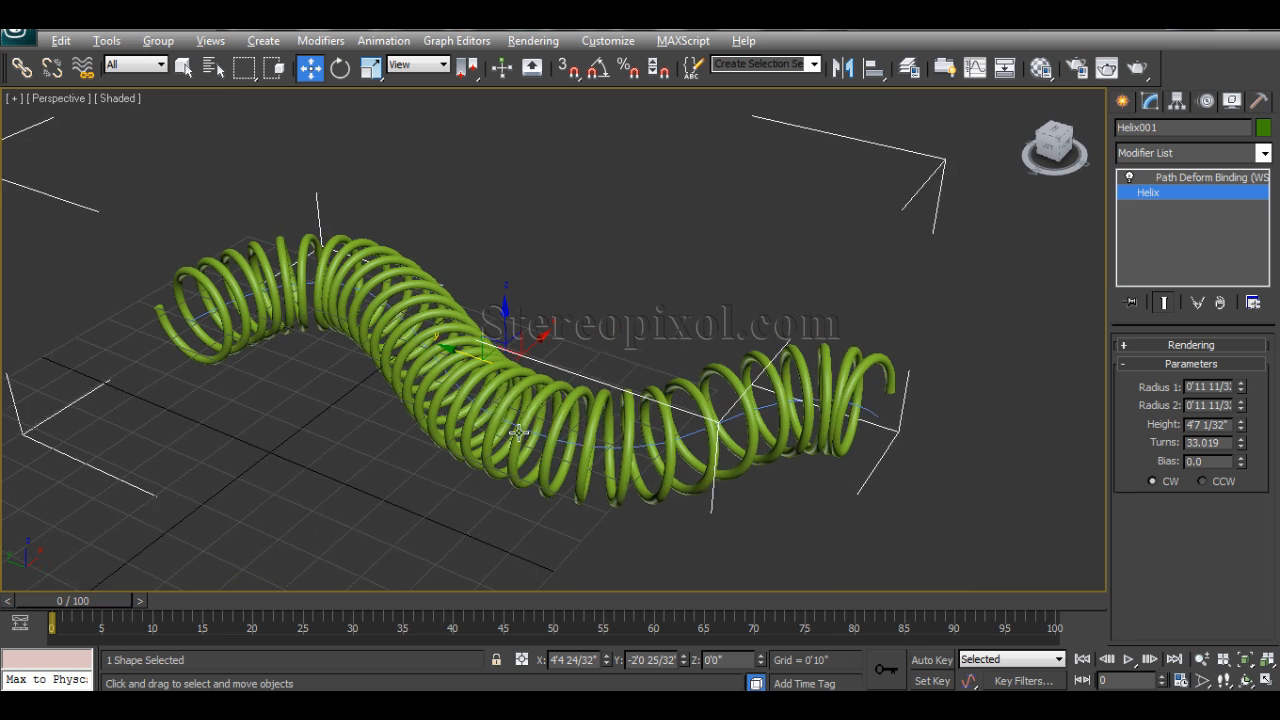
click(1190, 177)
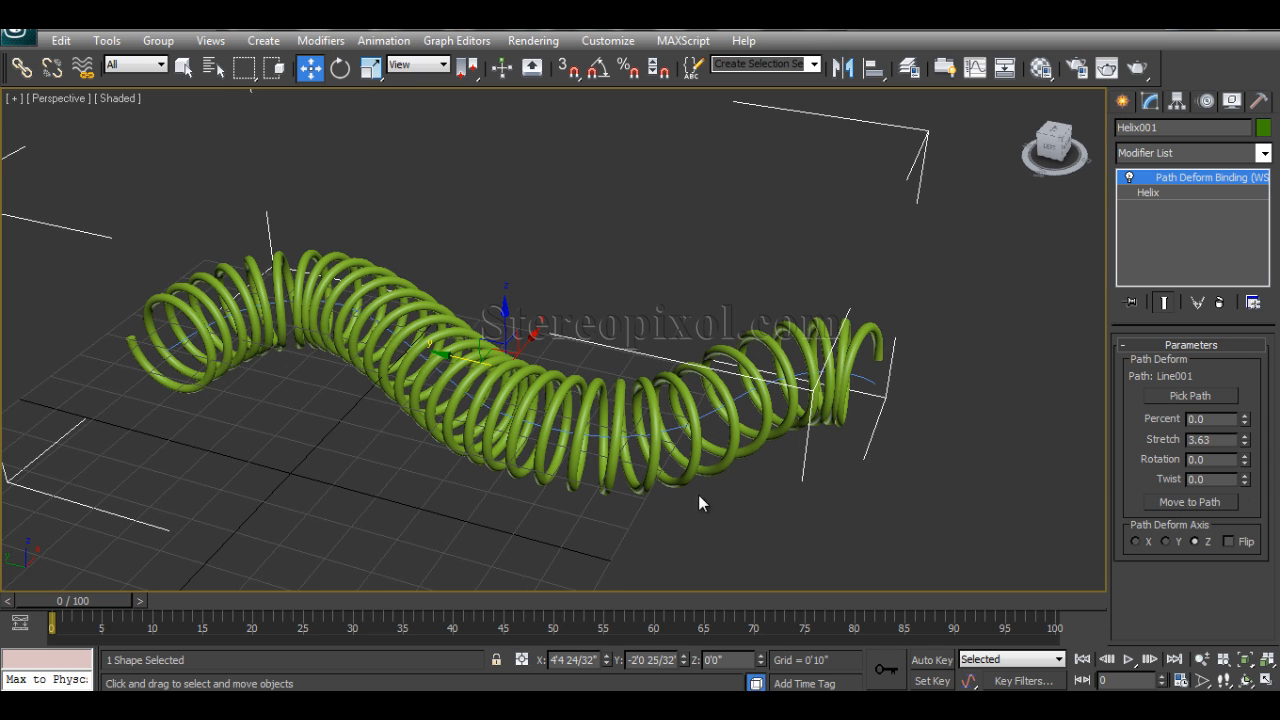
mouse_move(1130, 562)
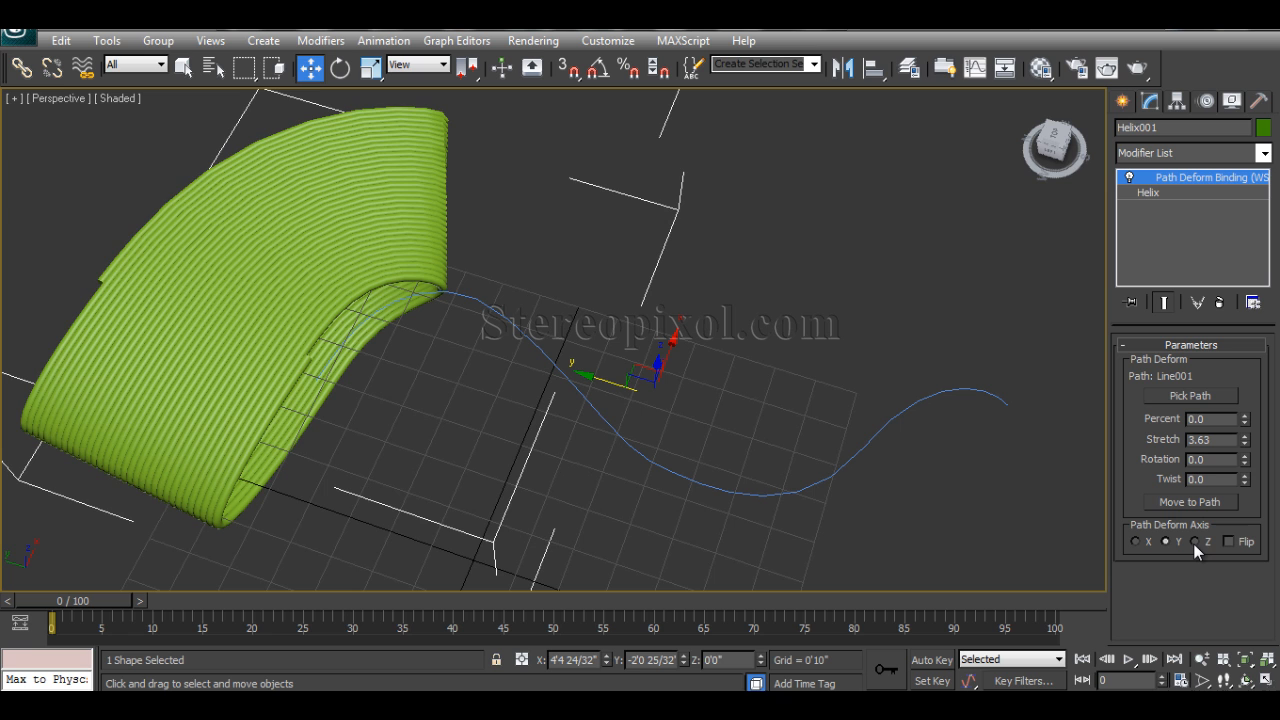
Set the Path Deform Axis back to Z and enable Flip.
click(1194, 541)
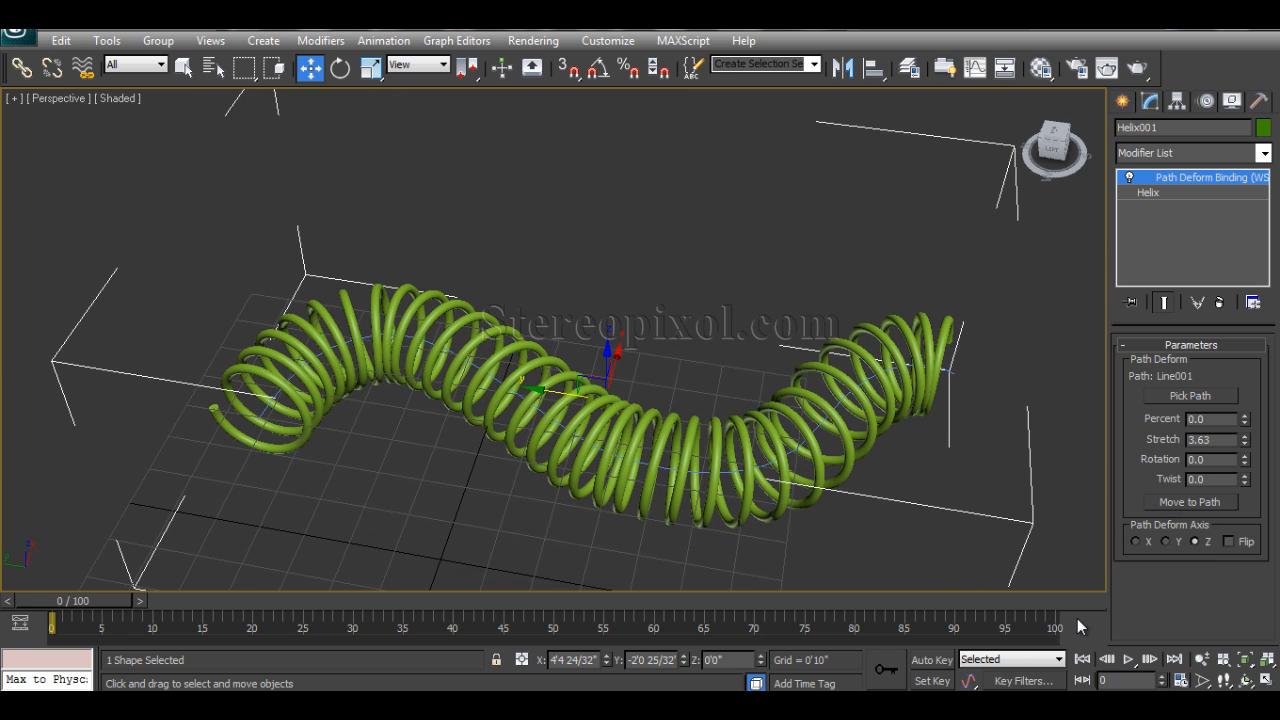
mouse_move(392, 392)
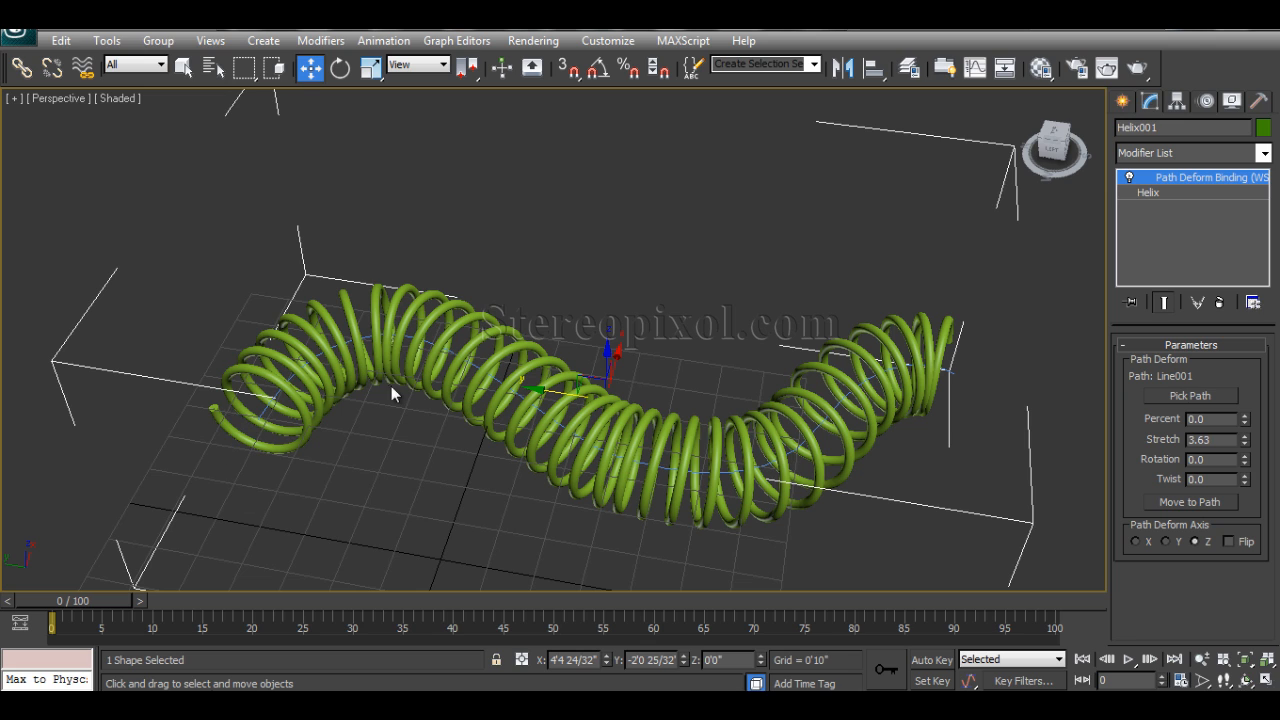
mouse_move(980, 498)
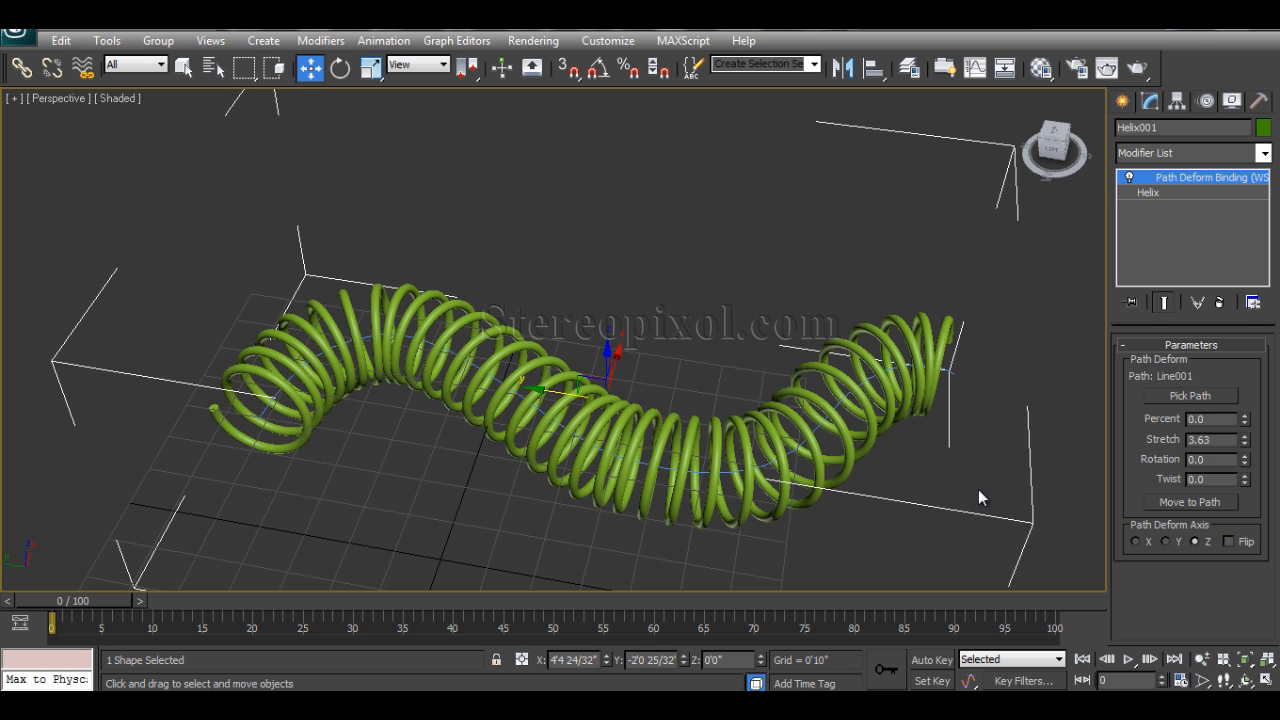
click(1228, 541)
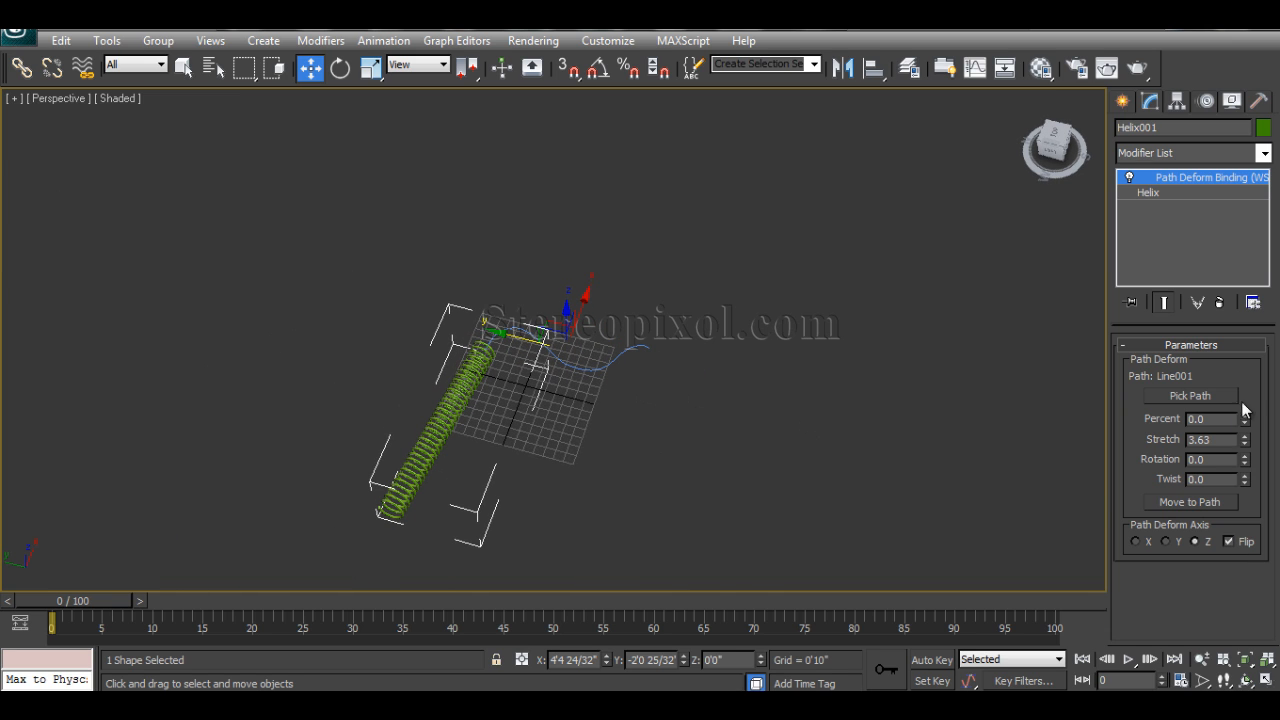
mouse_move(1252, 420)
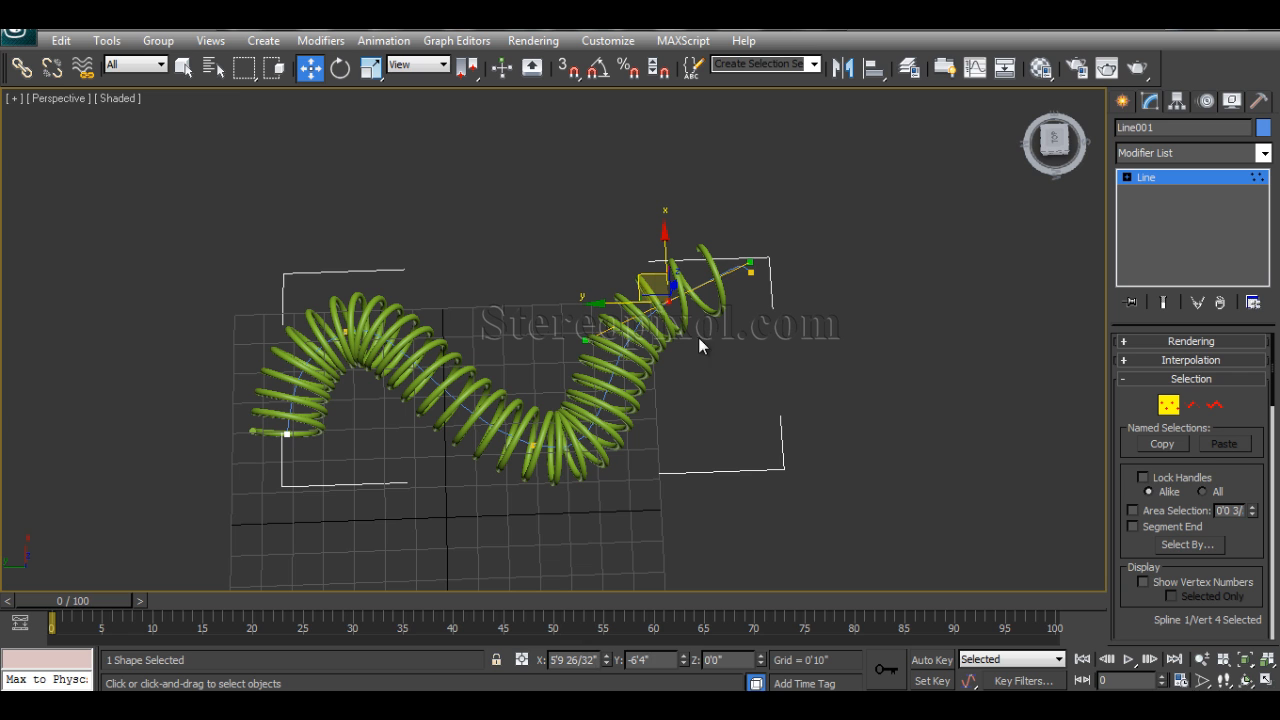
mouse_move(1168, 405)
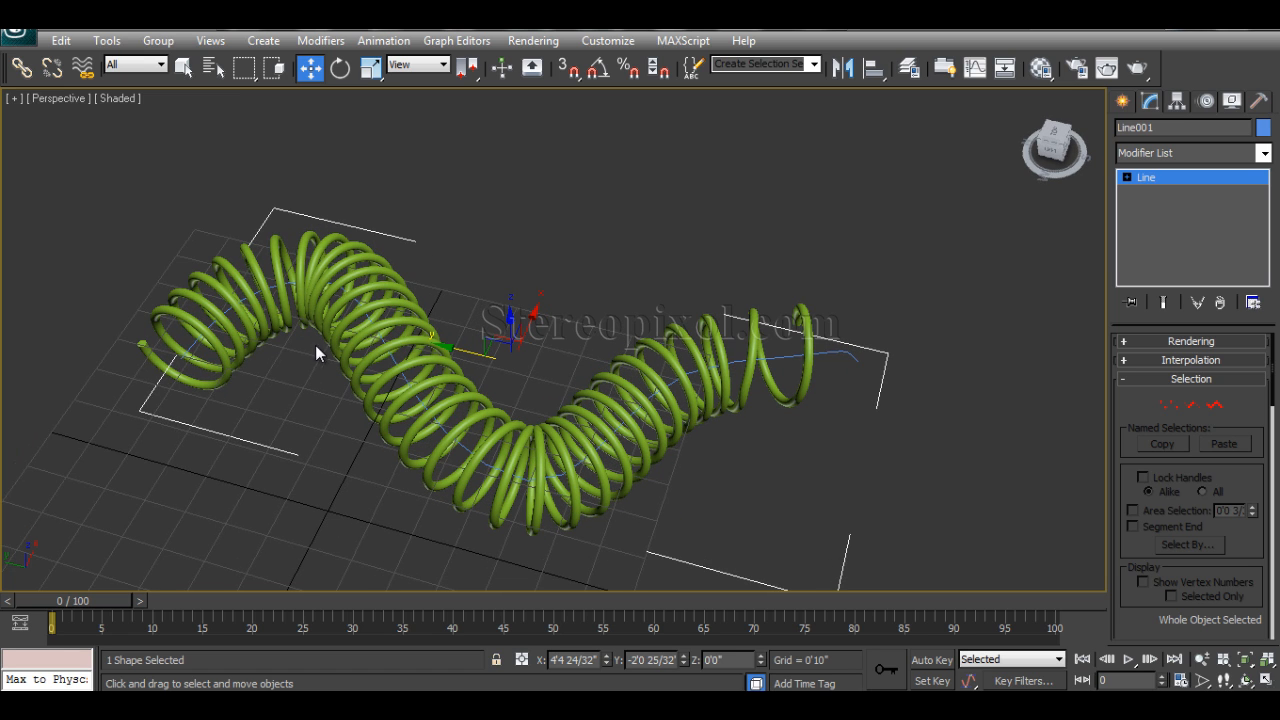
mouse_move(310, 347)
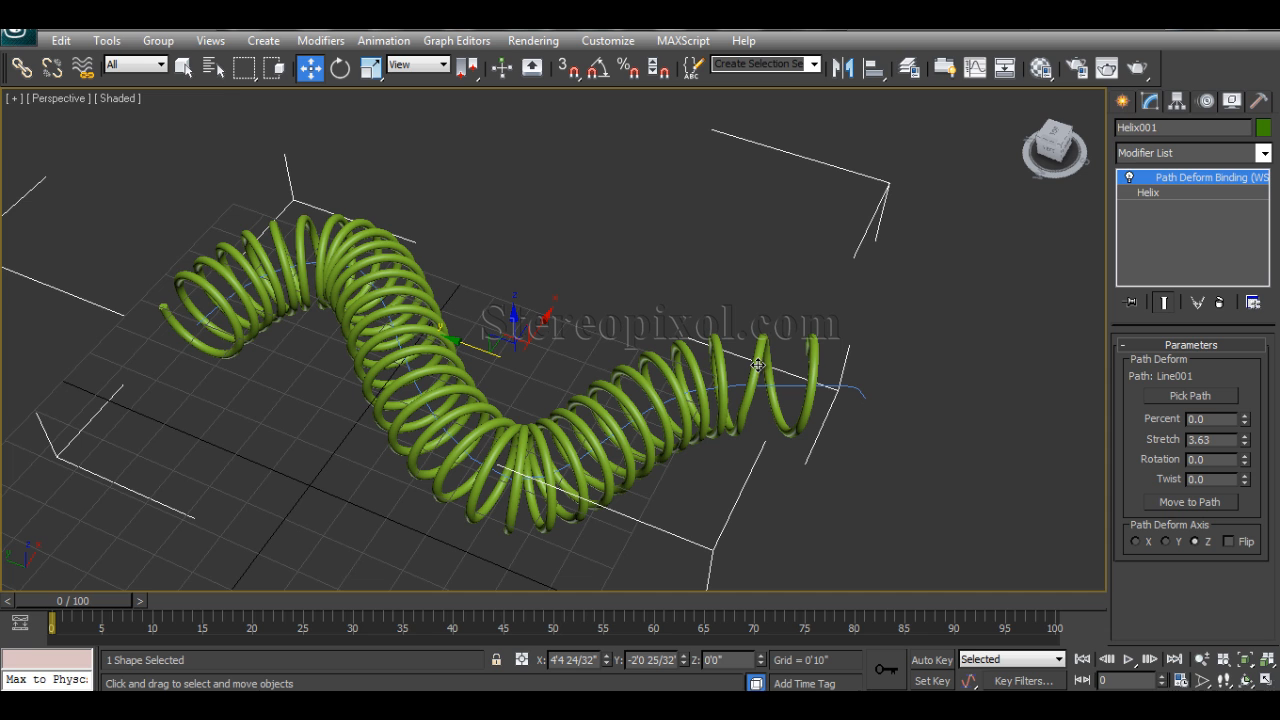
mouse_move(1193, 222)
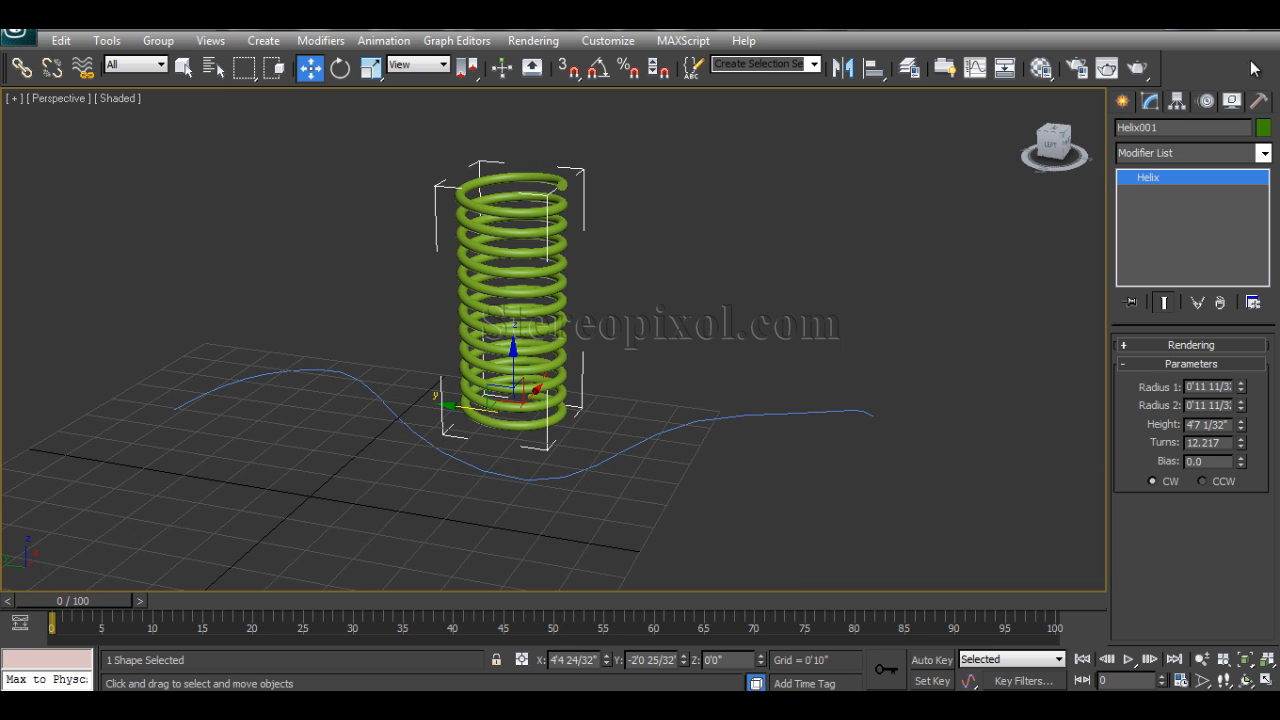
Show the Modifier List with PathDeform available after removing the binding.
click(1263, 153)
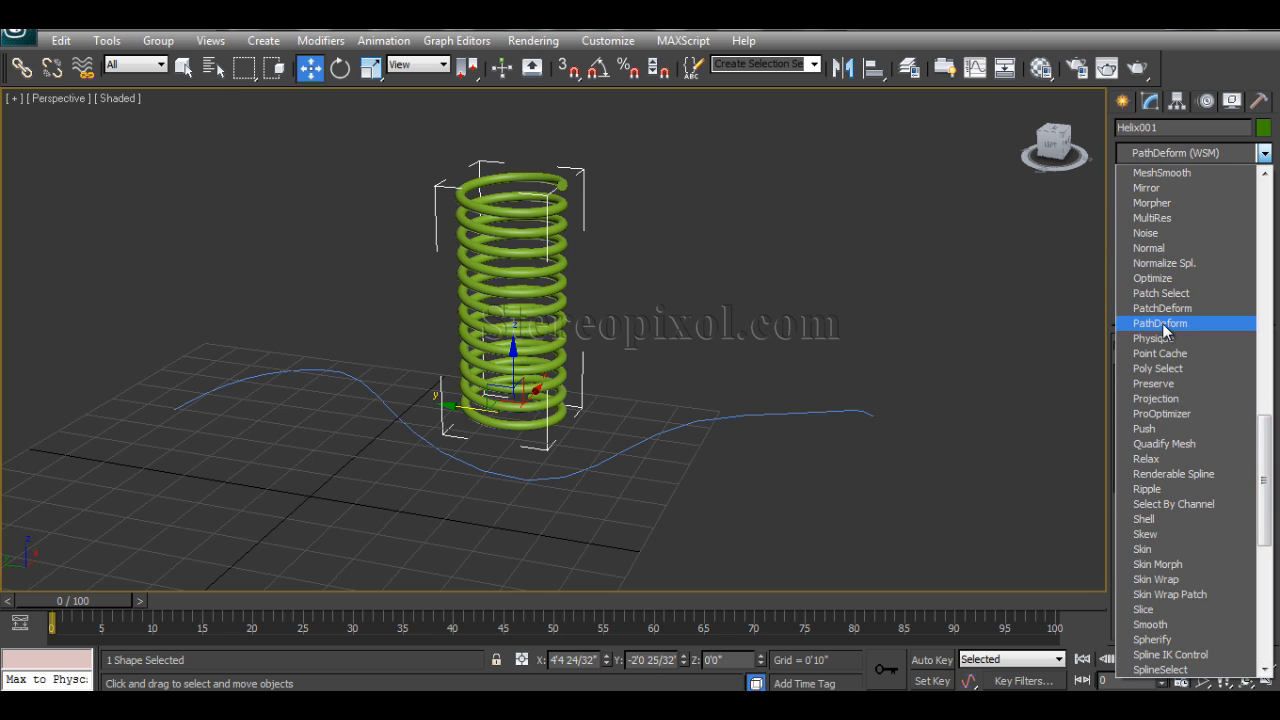
Apply the object-space PathDeform modifier to the upright spring.
click(1160, 322)
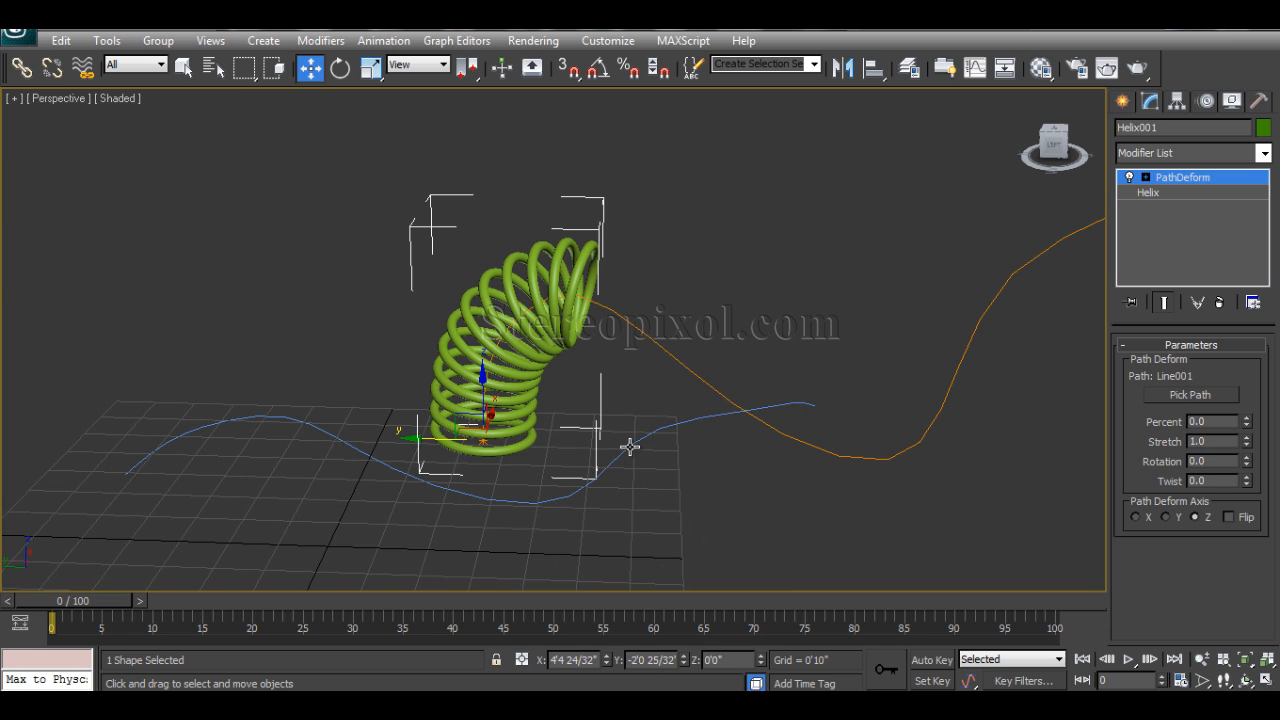
mouse_move(647, 483)
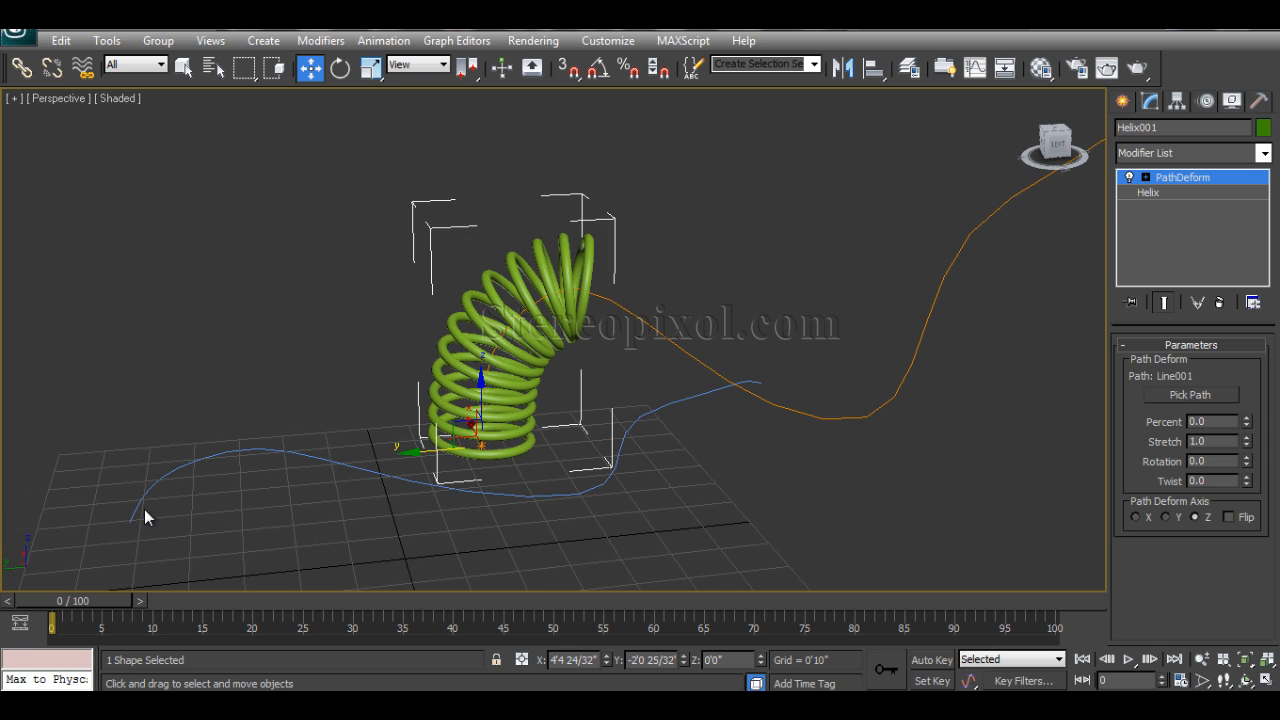
mouse_move(131, 519)
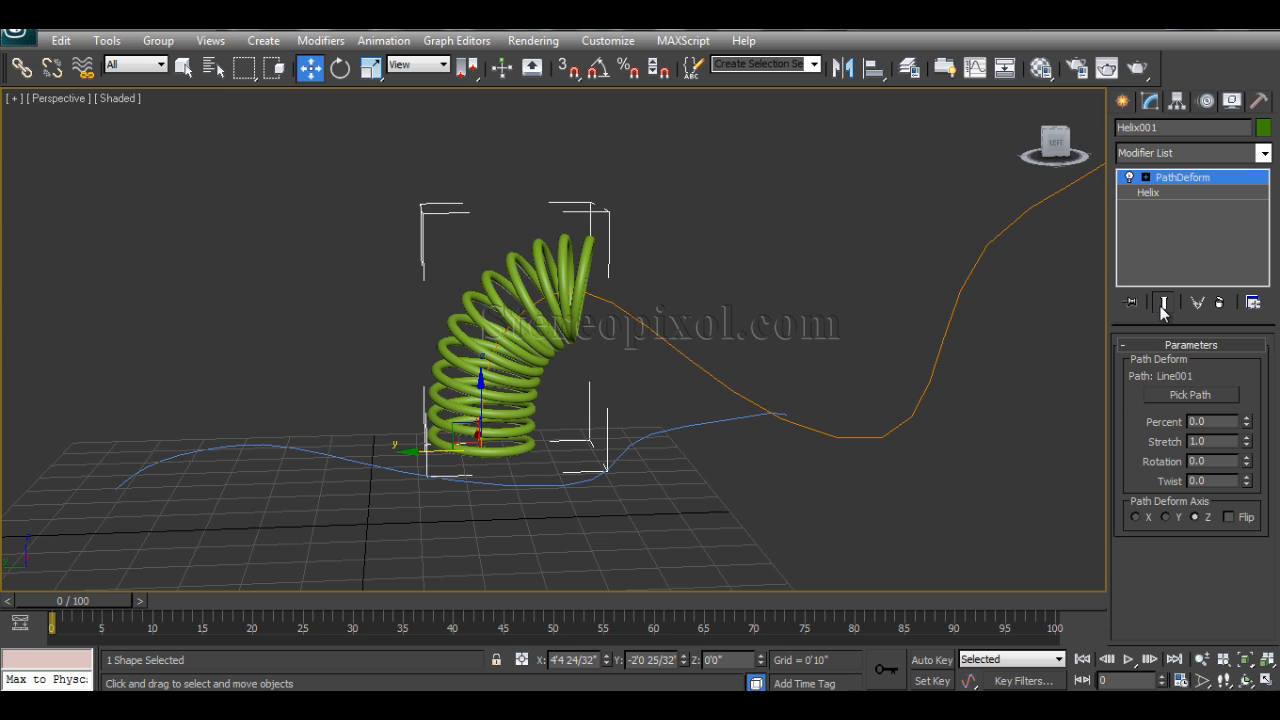
mouse_move(1232, 416)
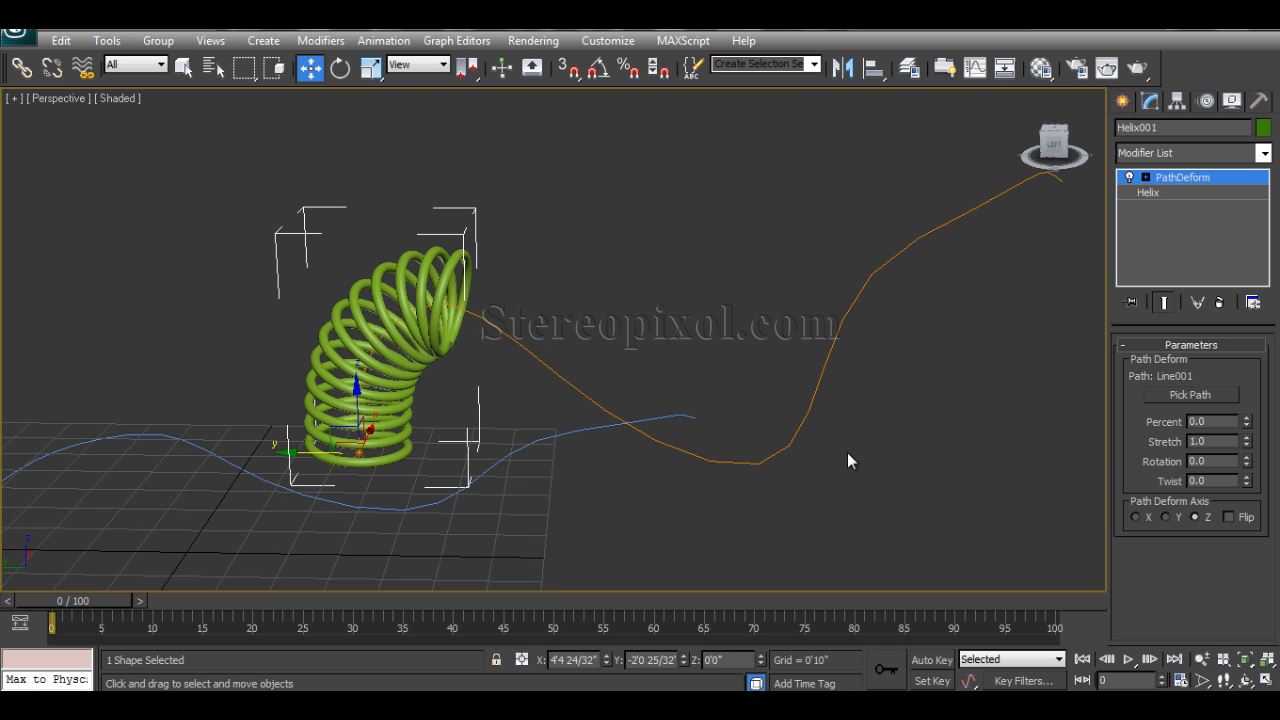
mouse_move(418, 395)
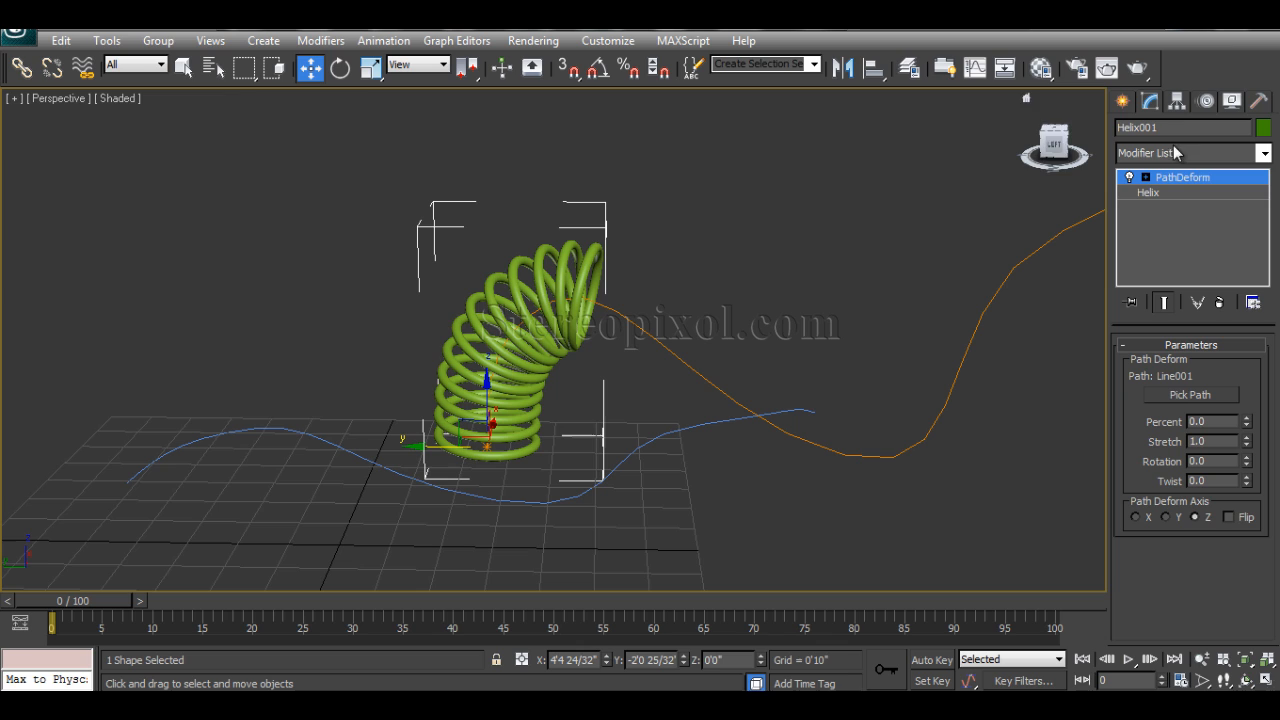
mouse_move(613, 424)
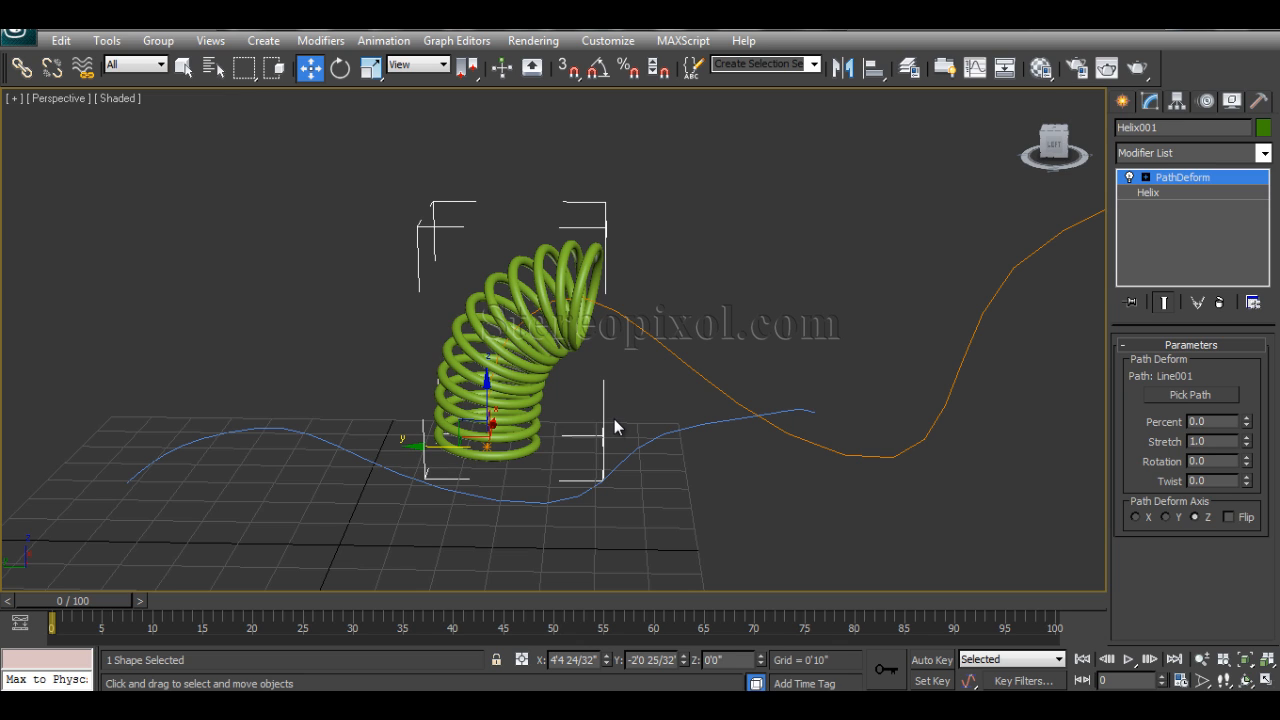
mouse_move(605, 423)
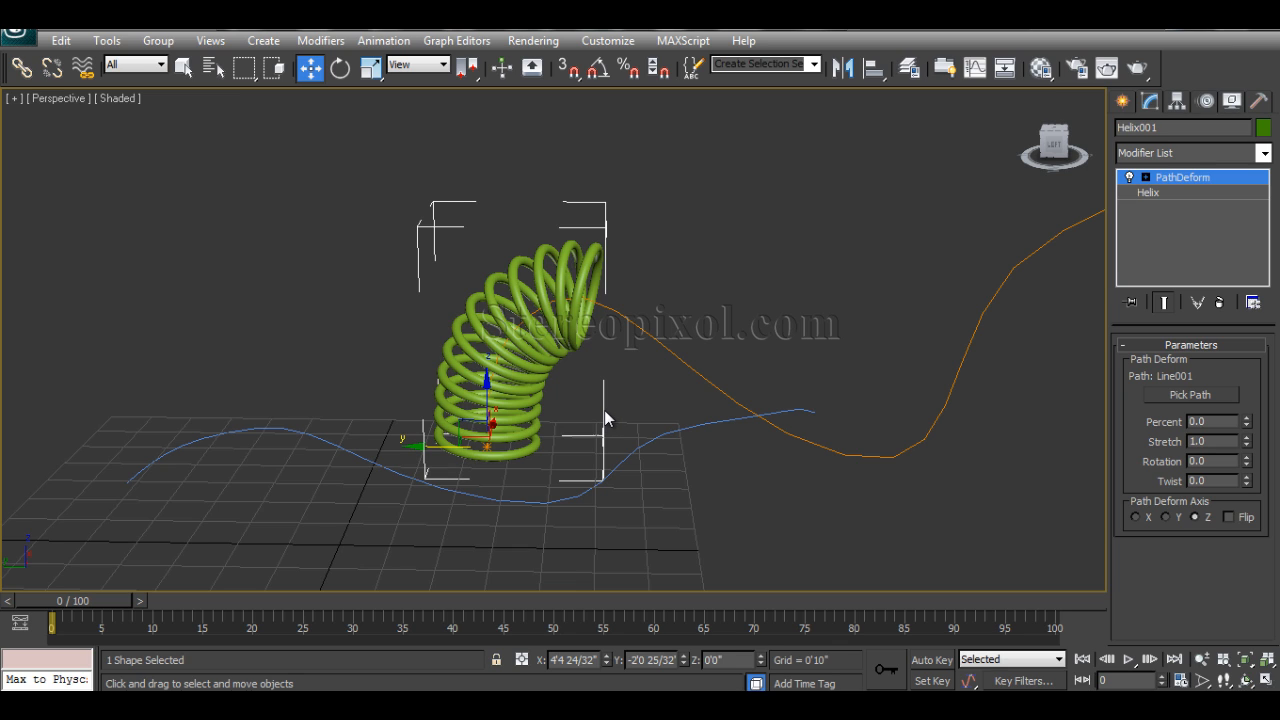
mouse_move(607, 413)
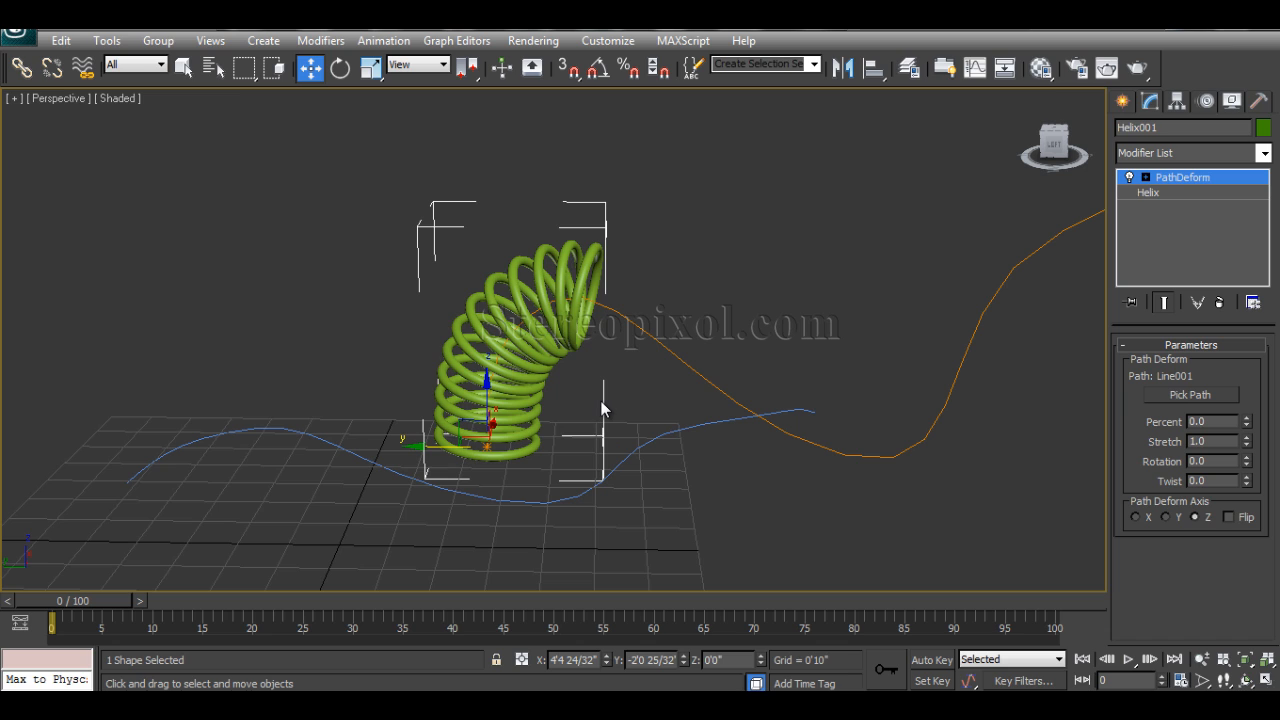
mouse_move(603, 413)
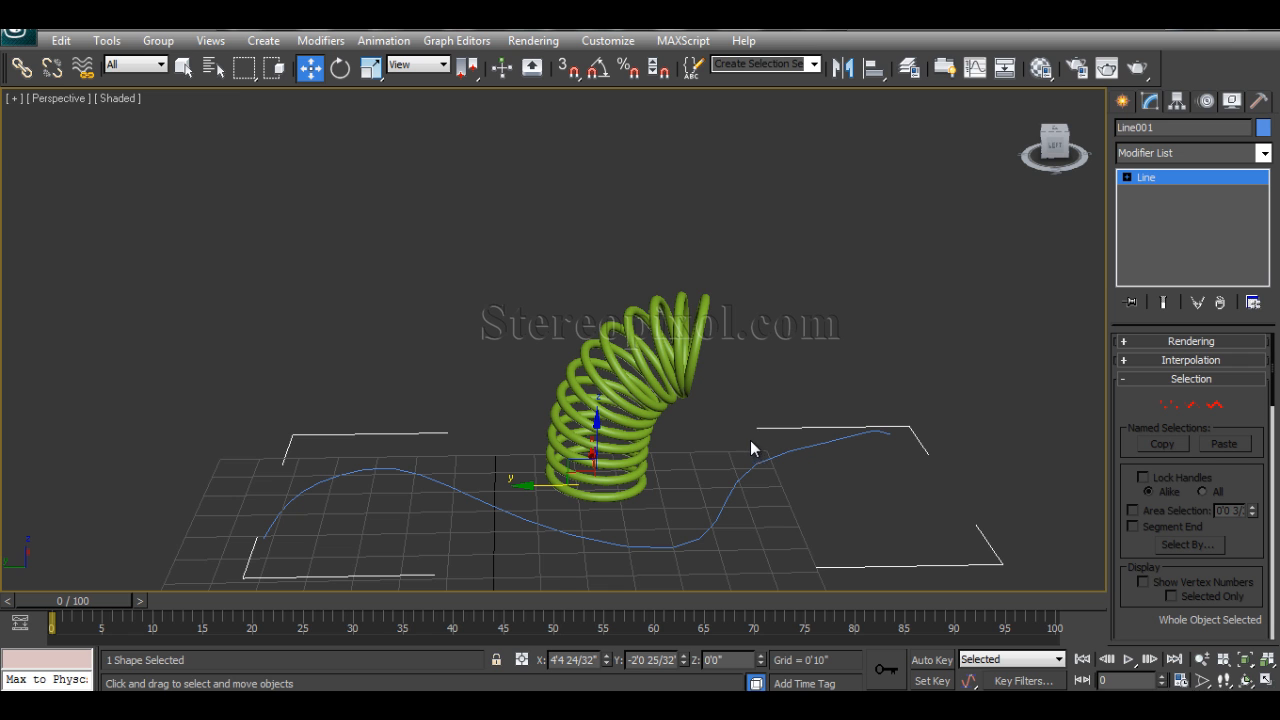
drag(750, 448, 620, 465)
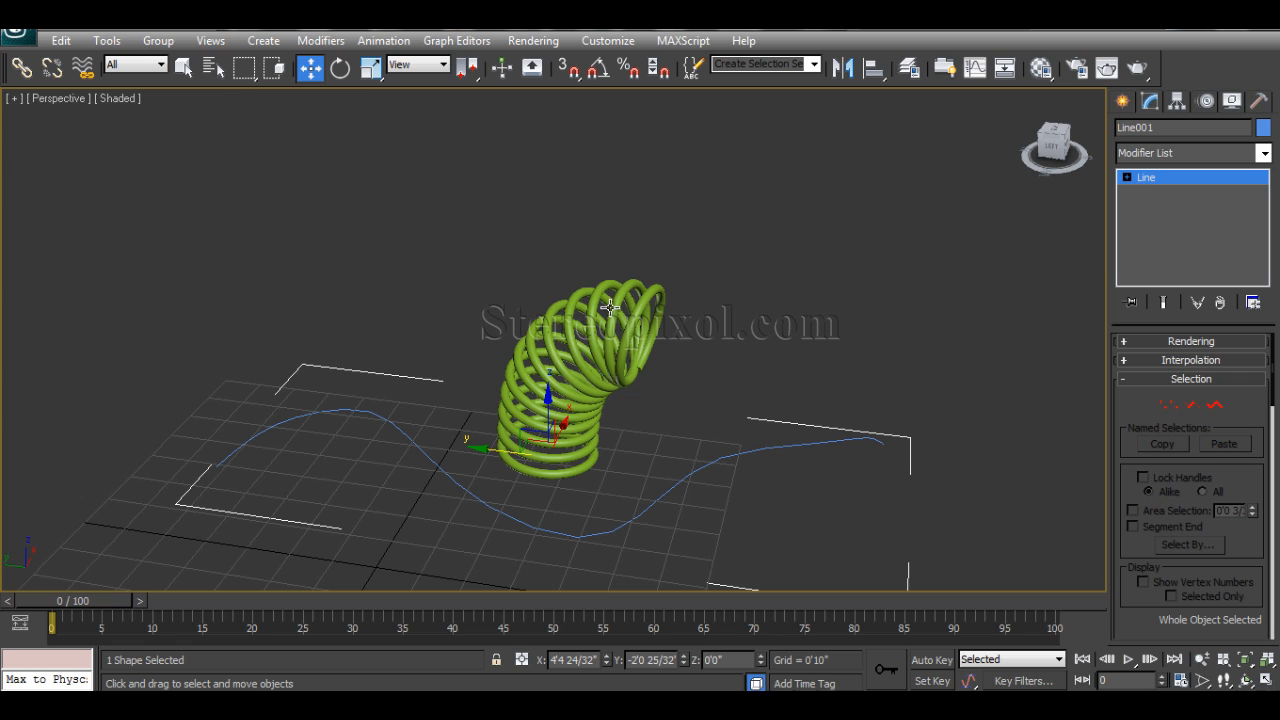
mouse_move(568, 337)
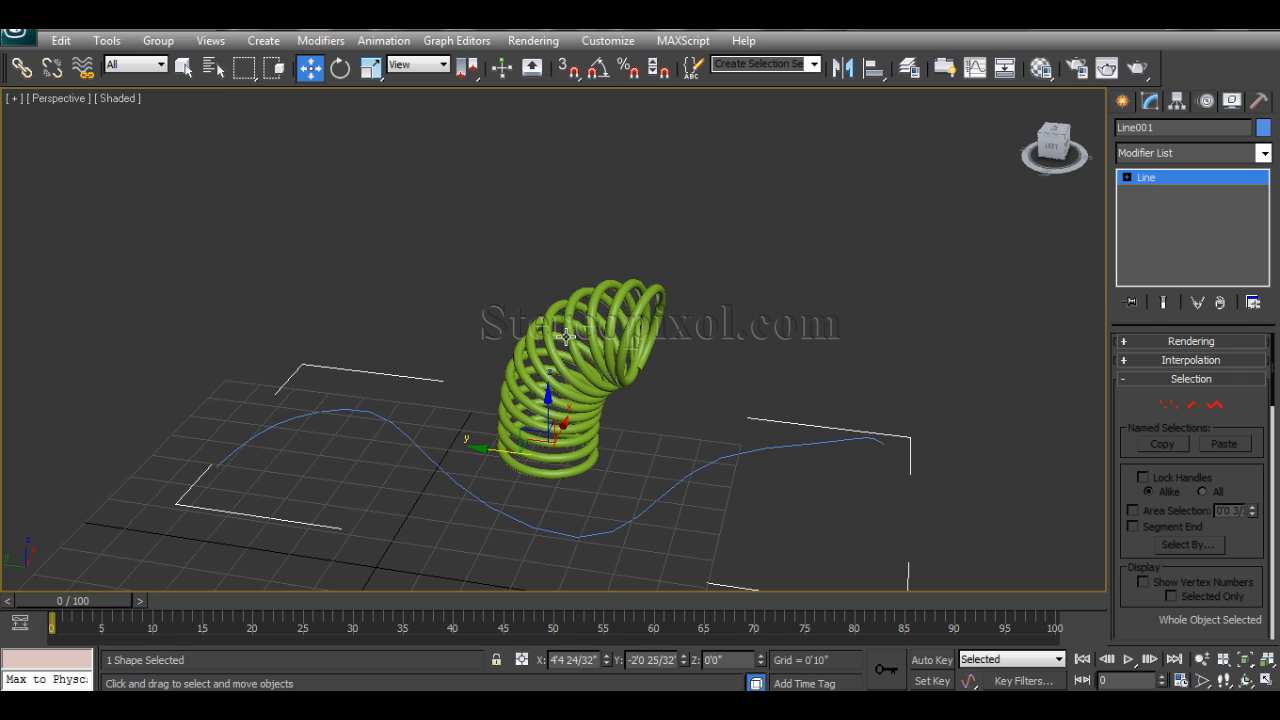
mouse_move(567, 338)
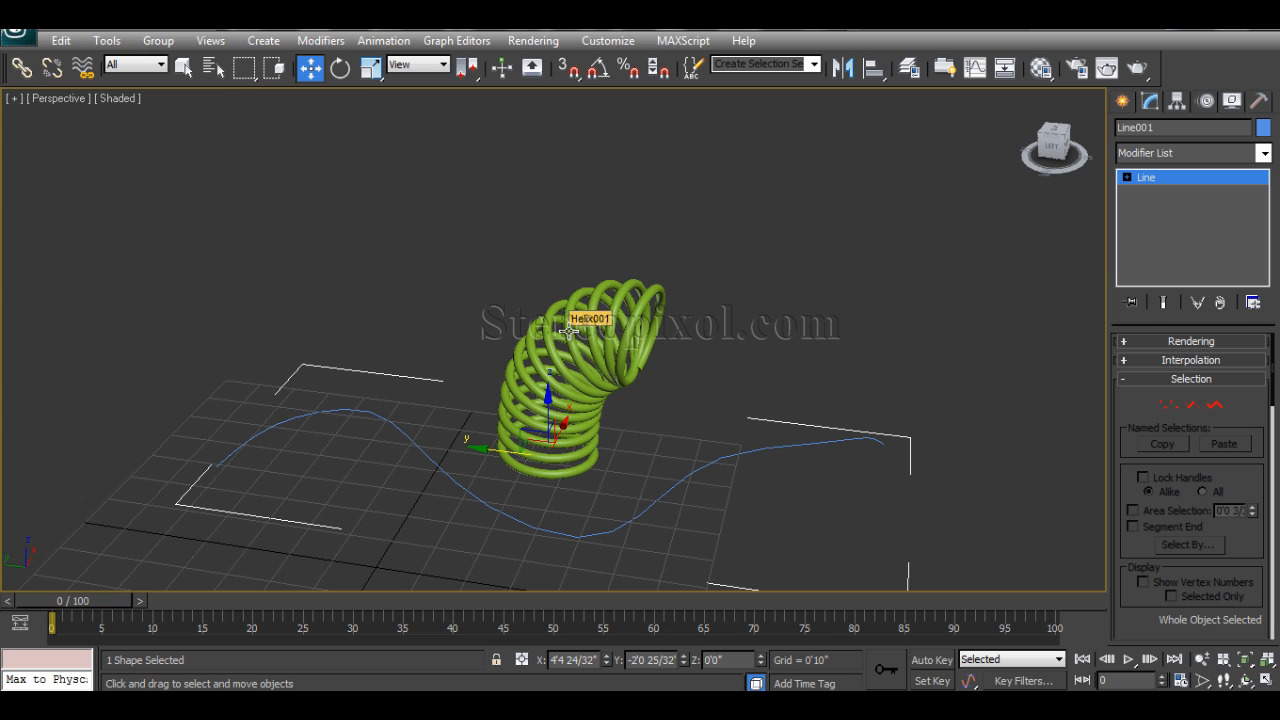
mouse_move(575, 326)
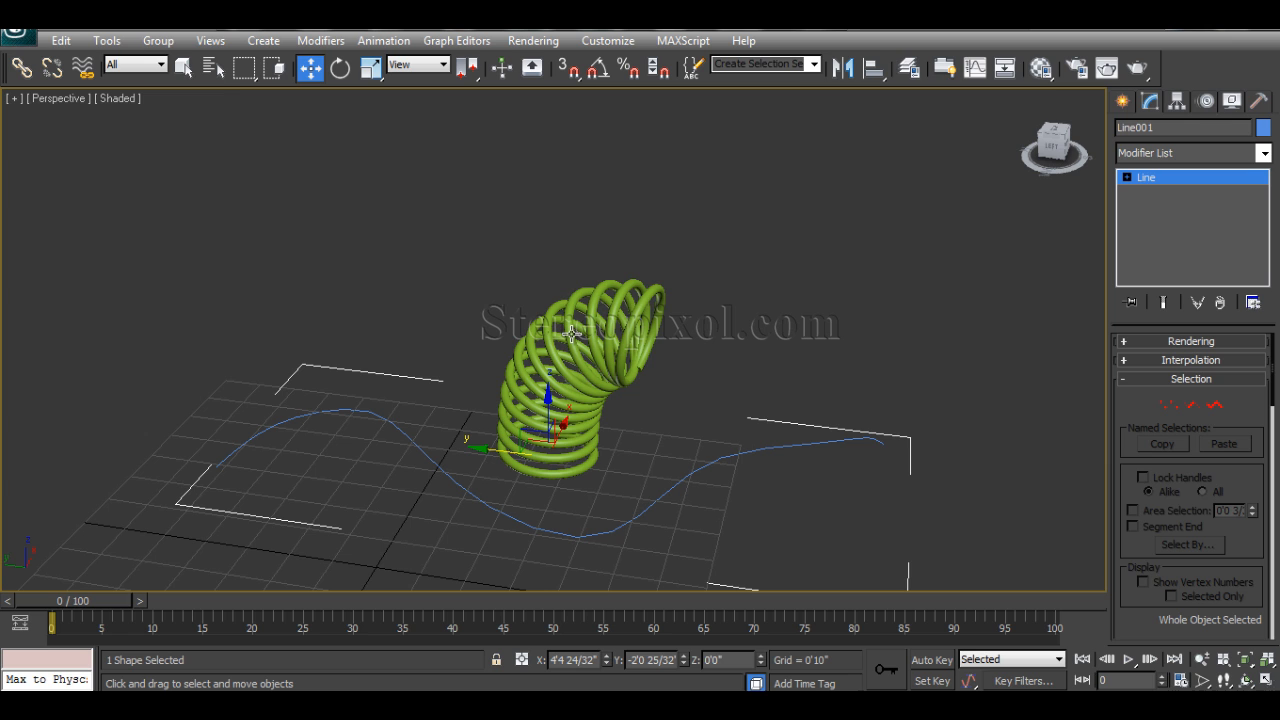
mouse_move(611, 413)
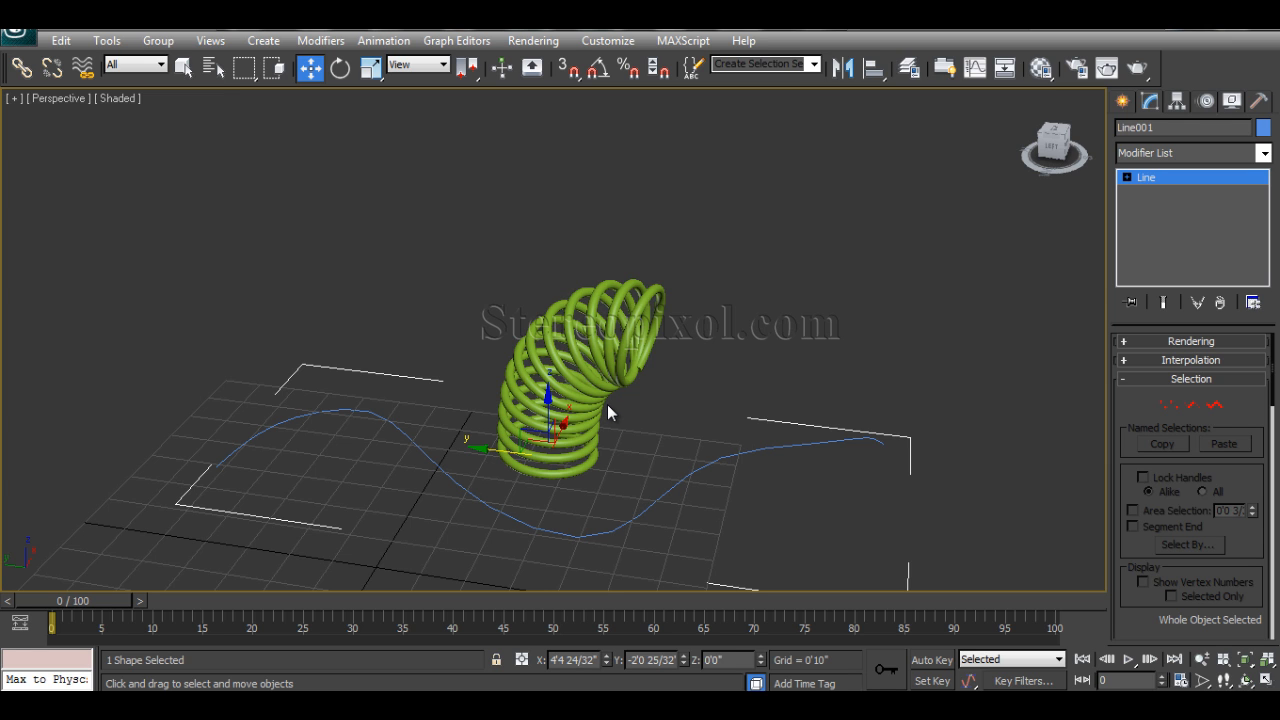
drag(600, 410, 590, 420)
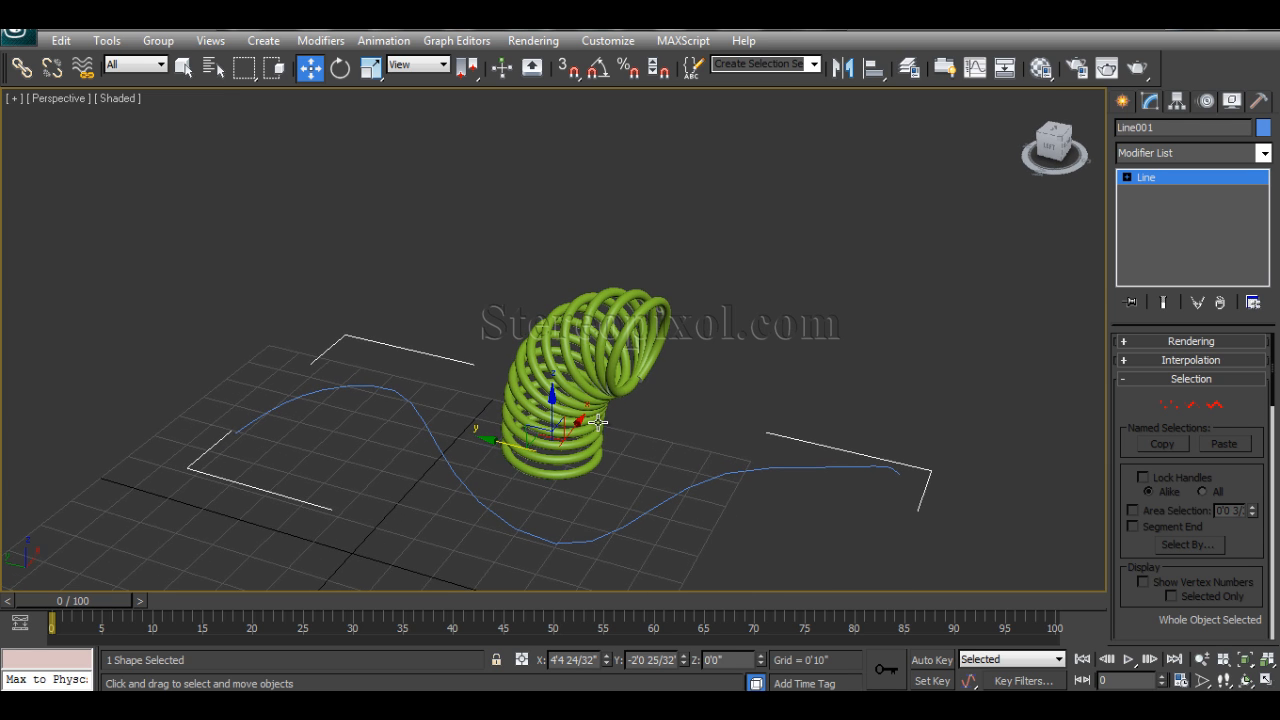